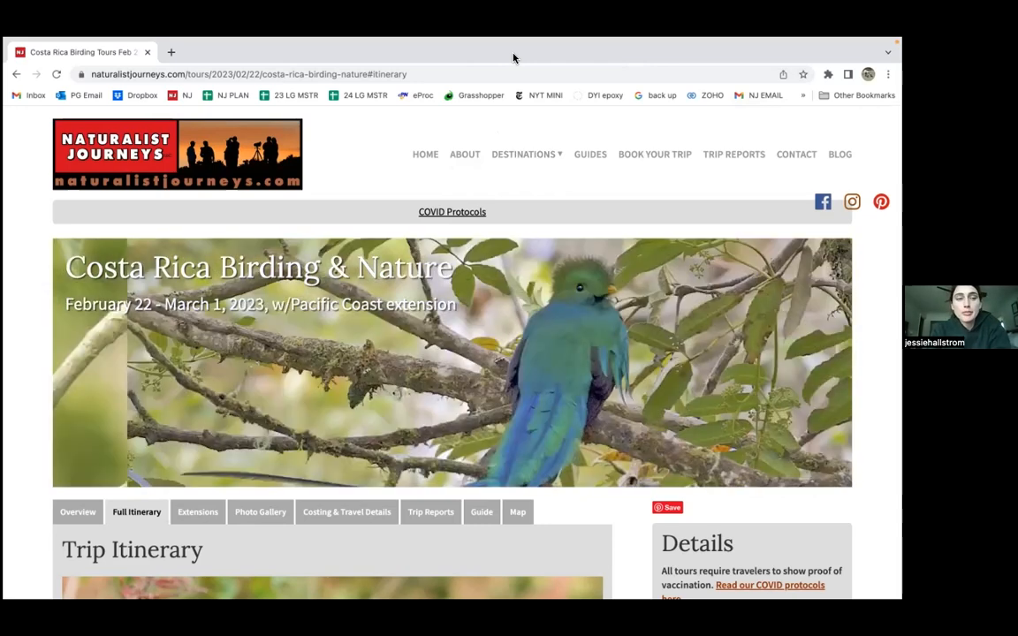
- Return to the Naturalist Journeys home page and reveal the Destinations dropdown
left_click(177, 154)
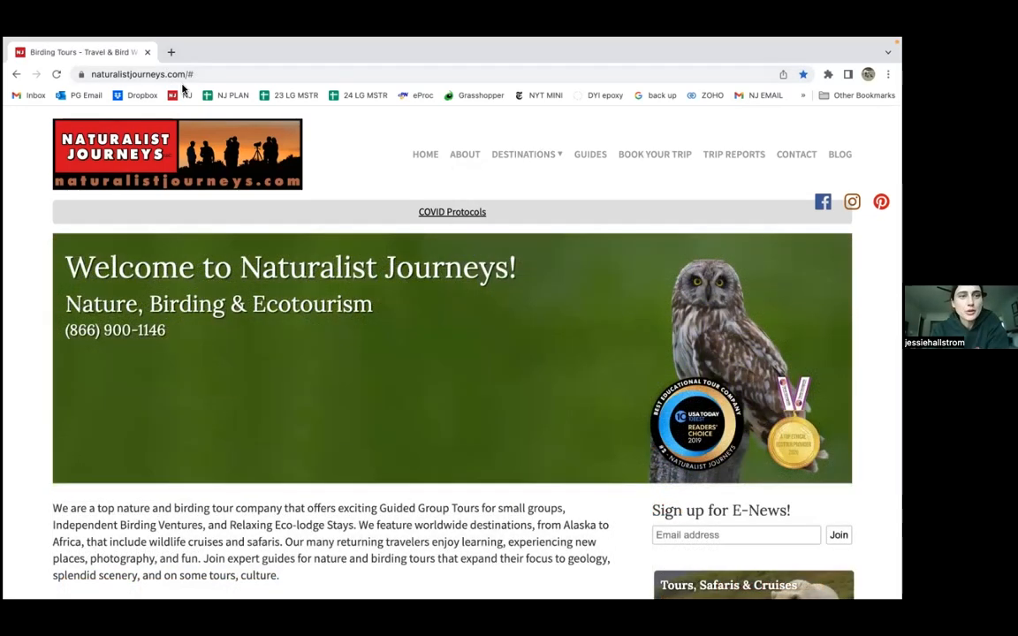
mouse_move(592, 218)
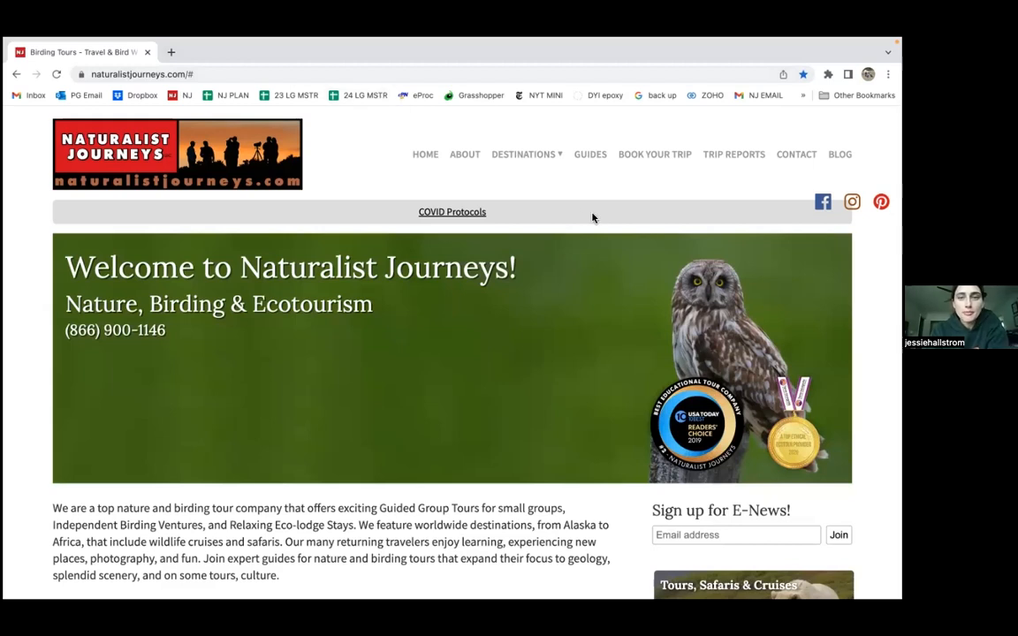
mouse_move(530, 151)
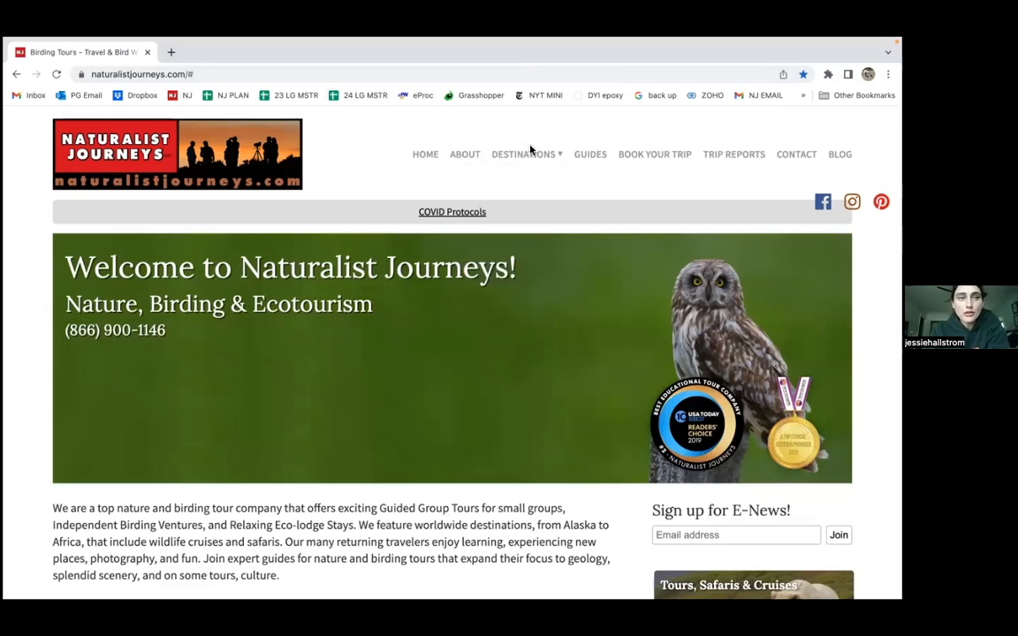
left_click(523, 154)
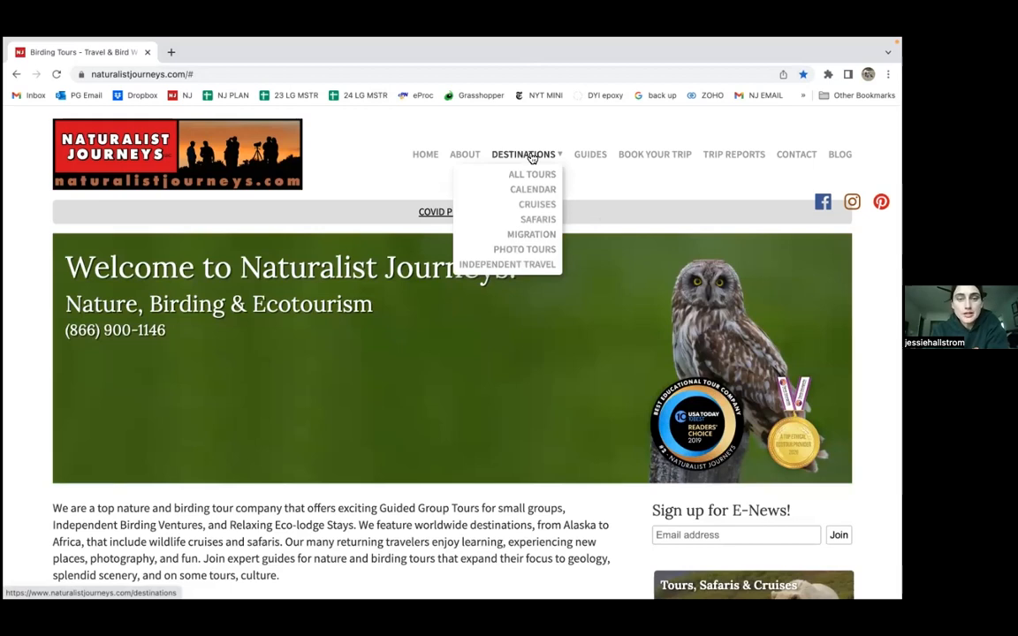
mouse_move(535, 177)
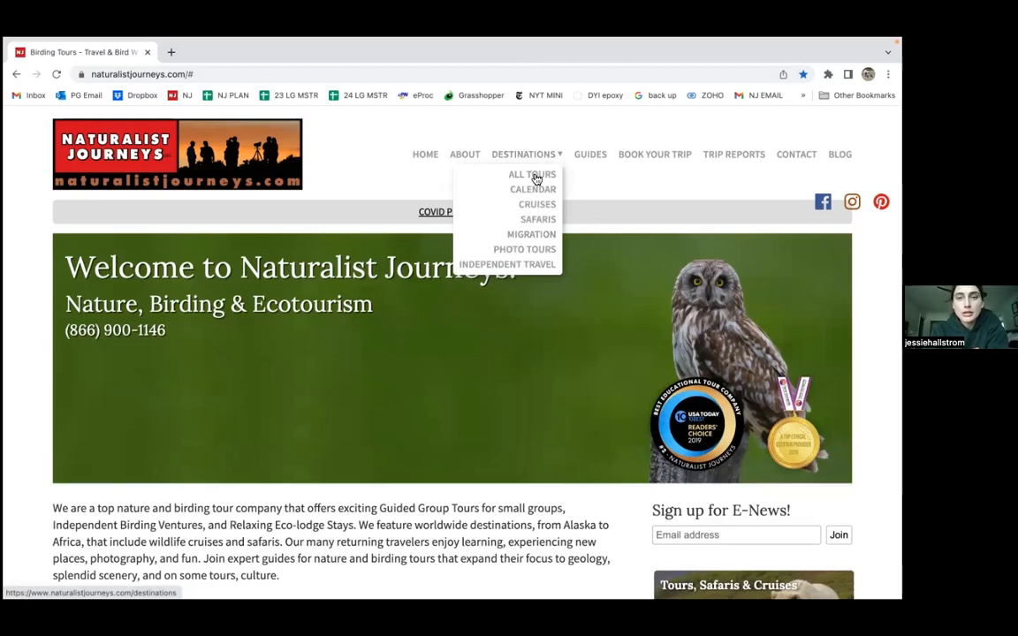
mouse_move(533, 189)
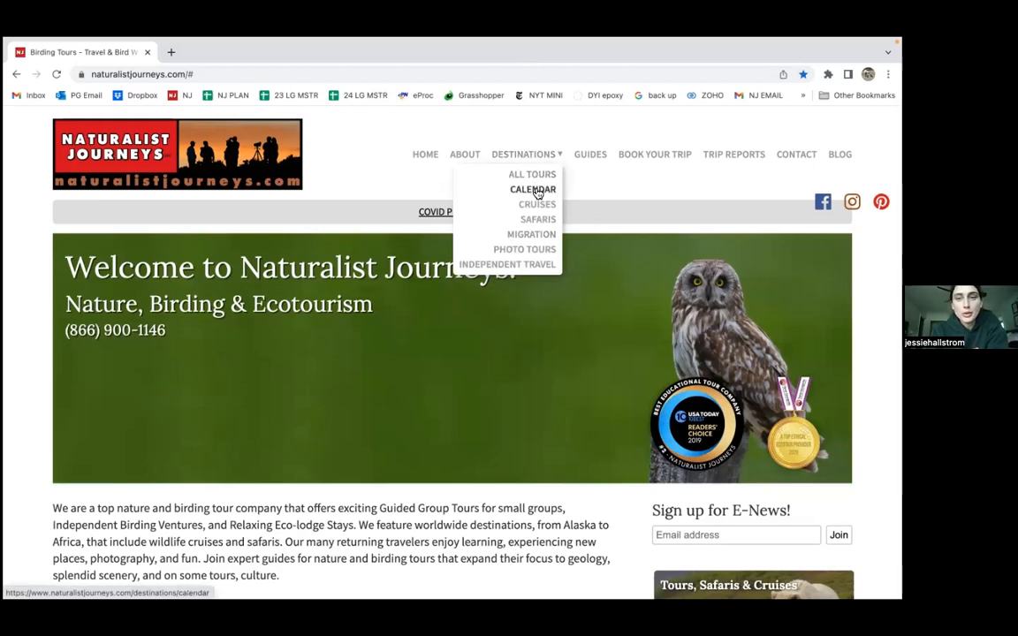
mouse_move(532, 174)
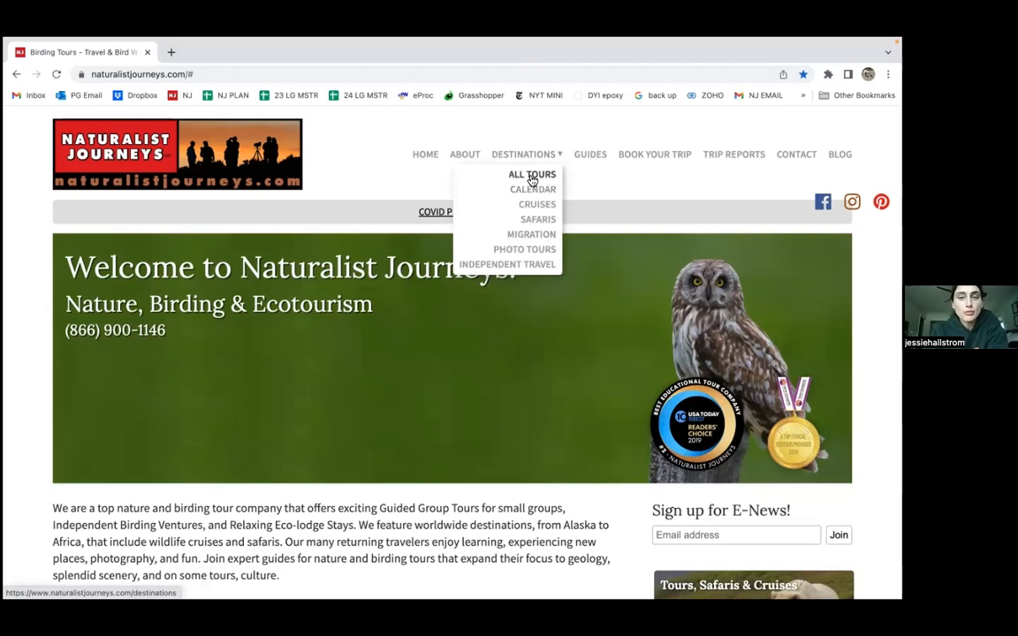
- Open All Tours from Destinations and scroll through the destination region tiles
left_click(531, 174)
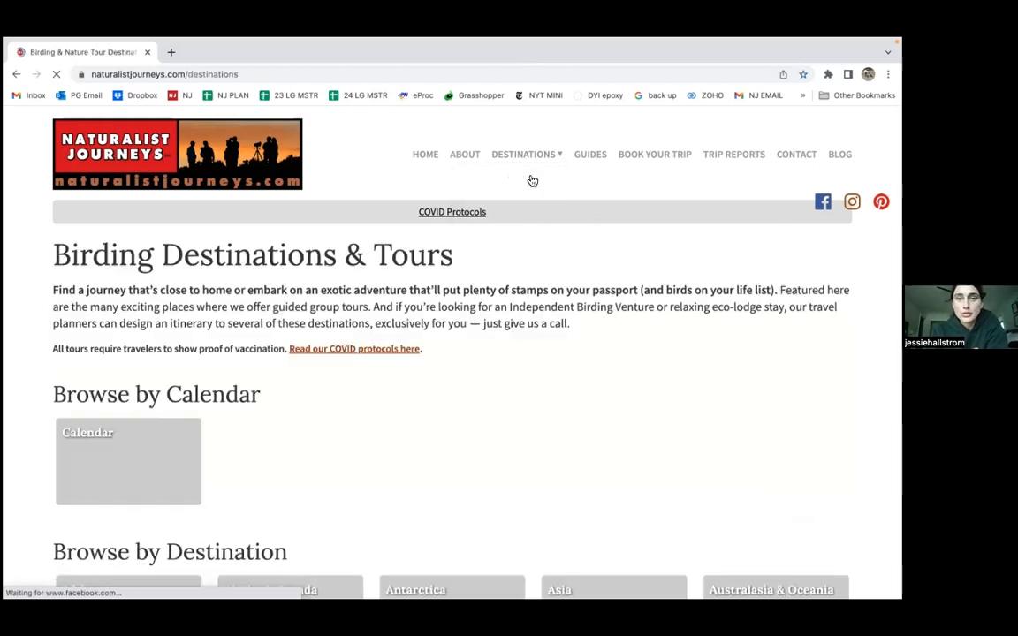
scroll("down", 3)
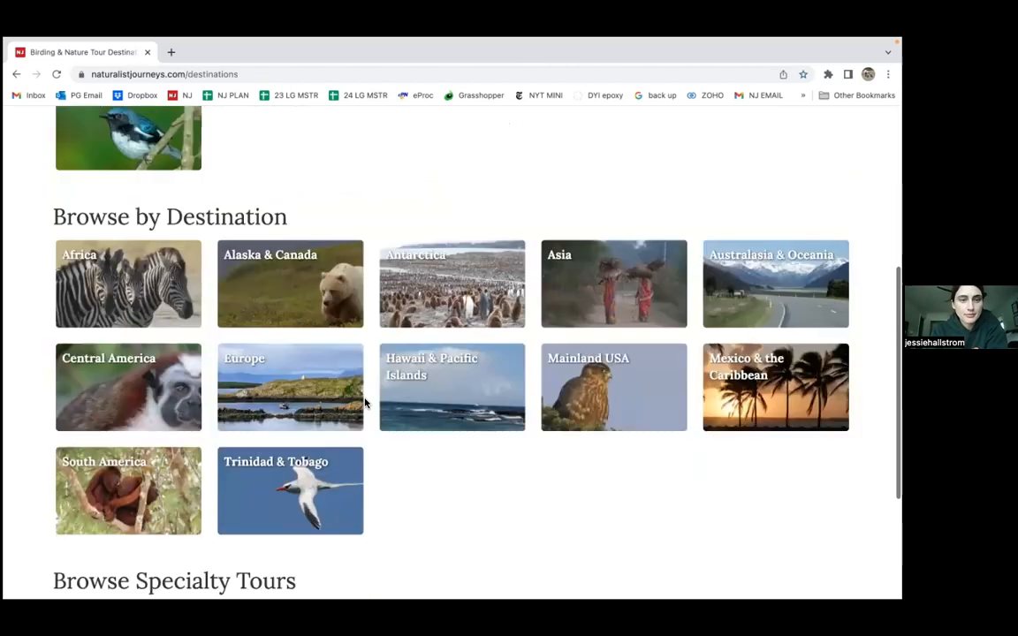
scroll("down", 3)
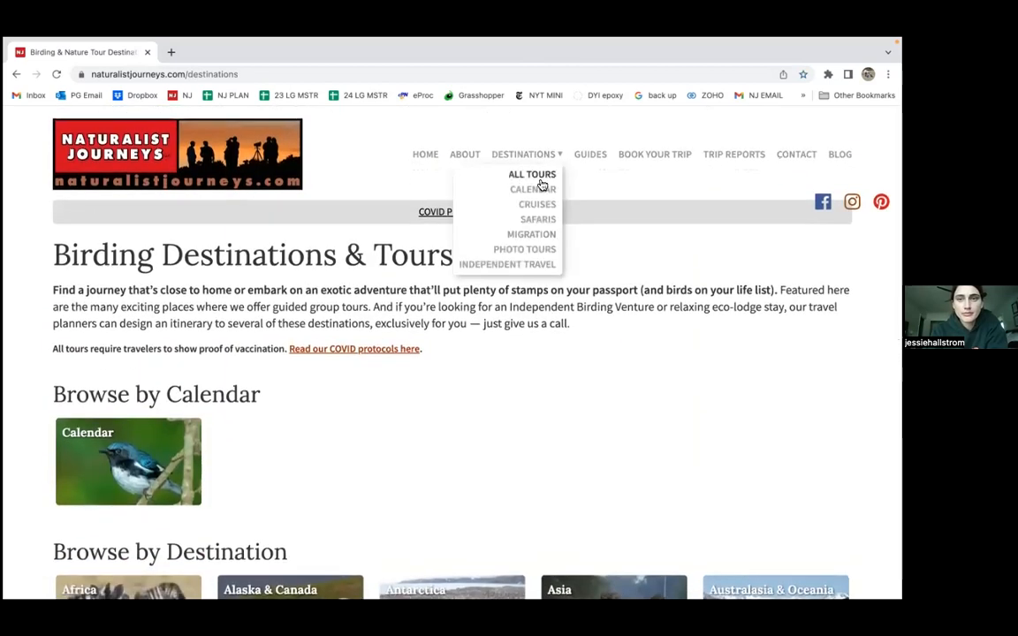
- Open the Calendar tour listing and scroll down to the July 2023 departures
left_click(533, 189)
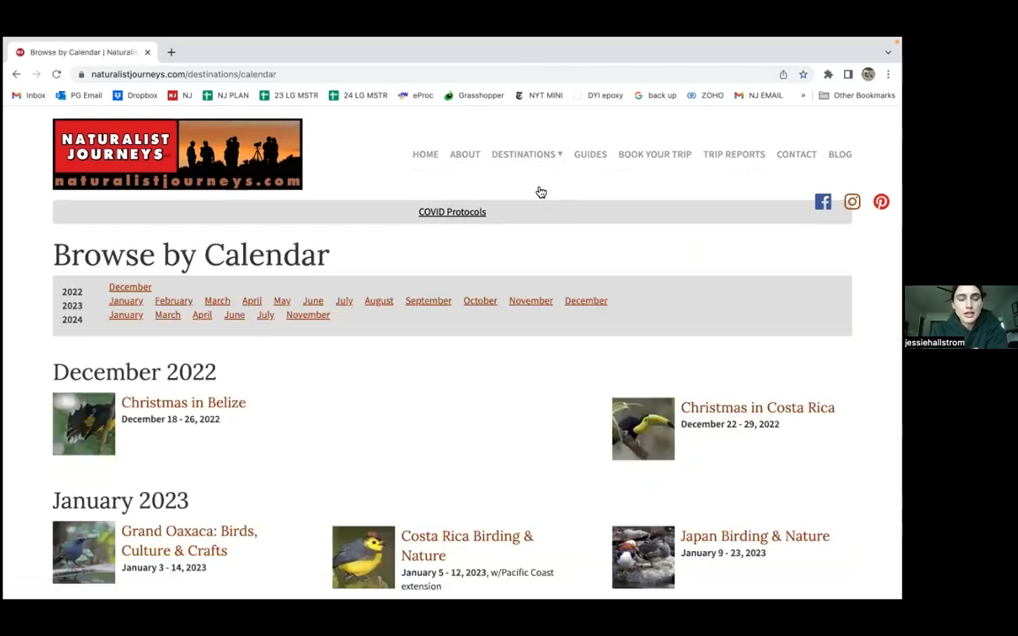
scroll("down", 3)
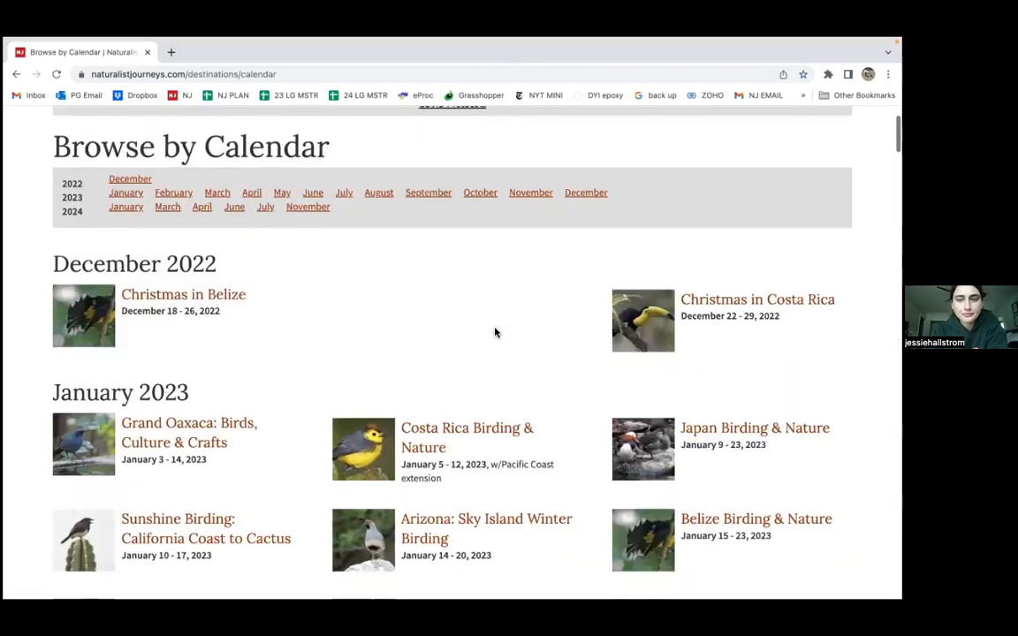
scroll("down", 3)
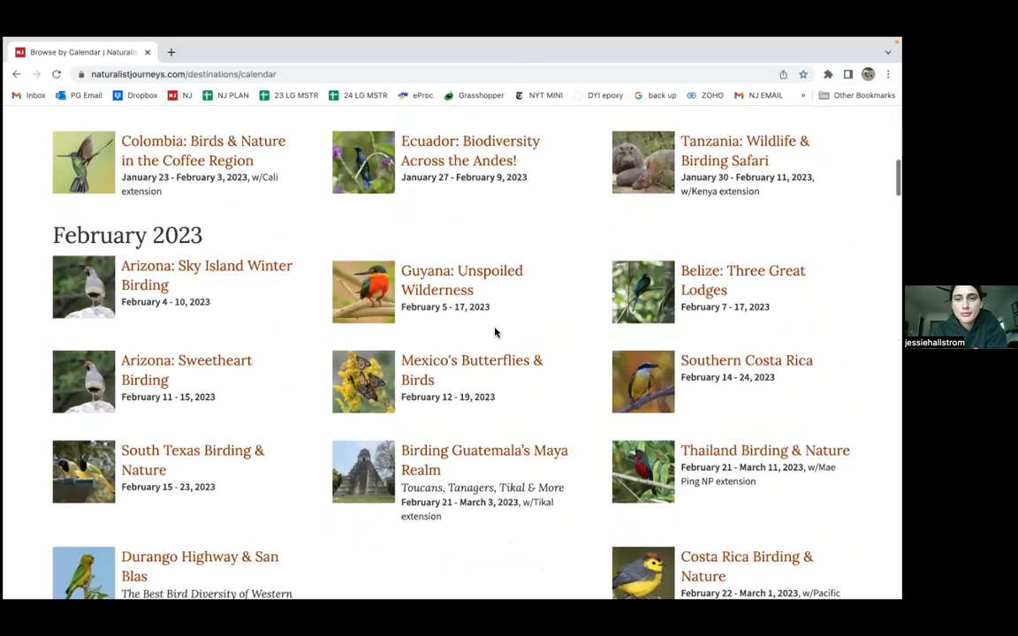
scroll("down", 3)
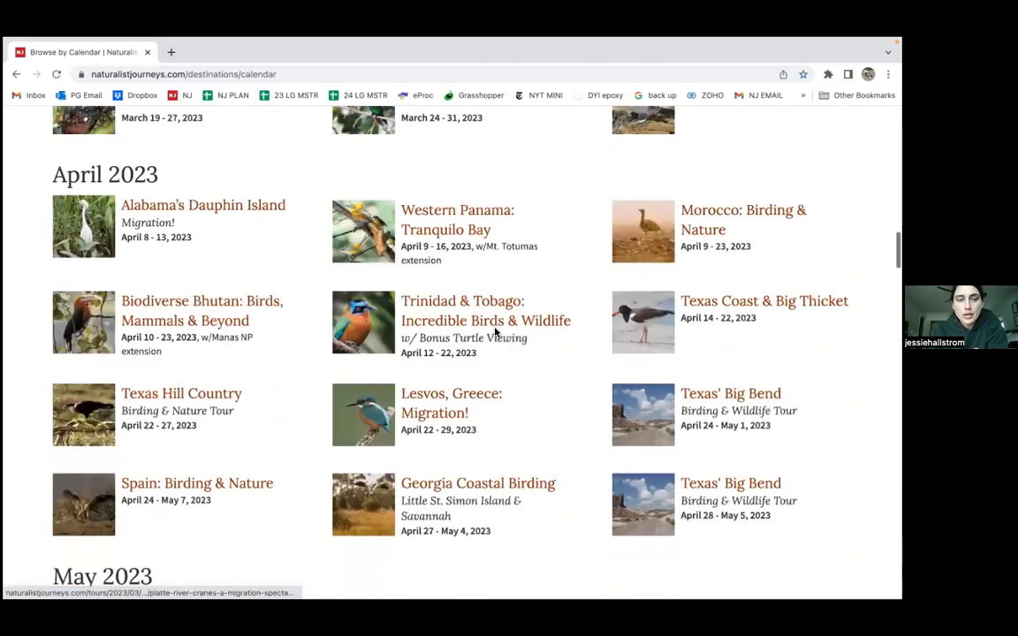
scroll("down", 3)
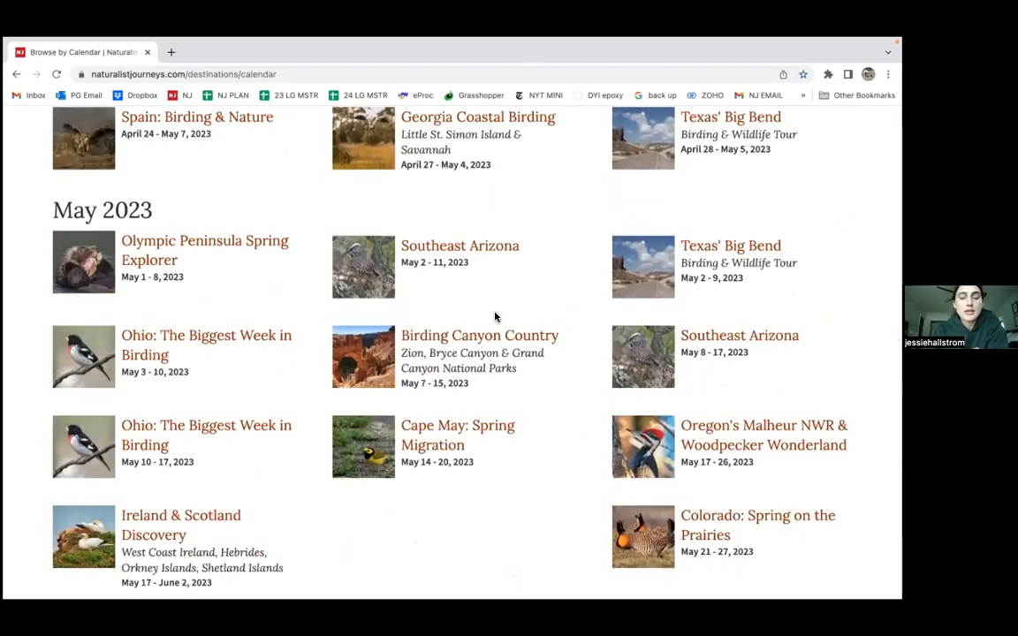
scroll("down", 3)
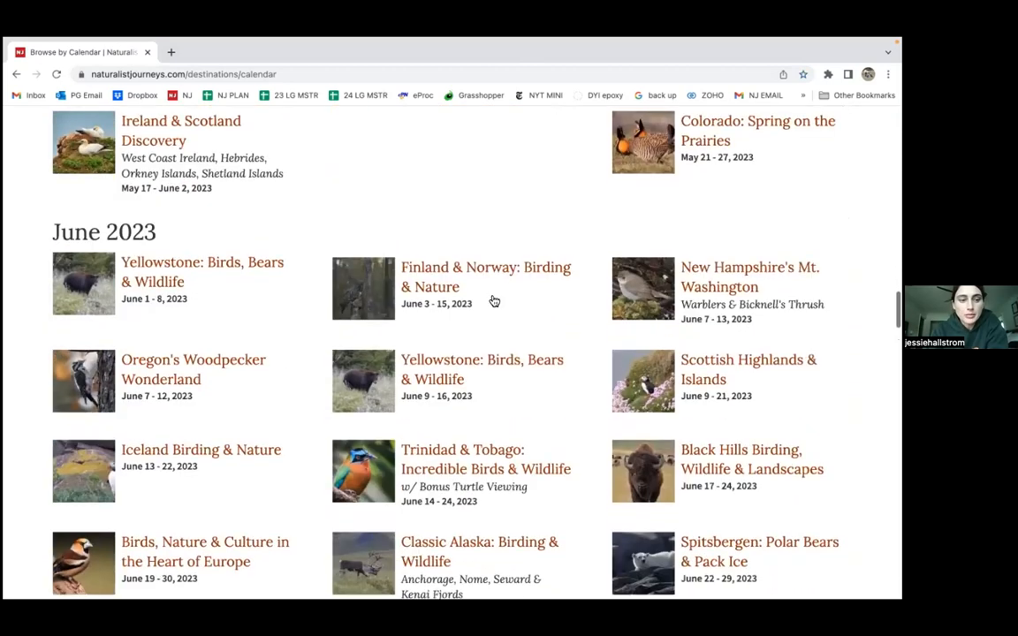
scroll("down", 3)
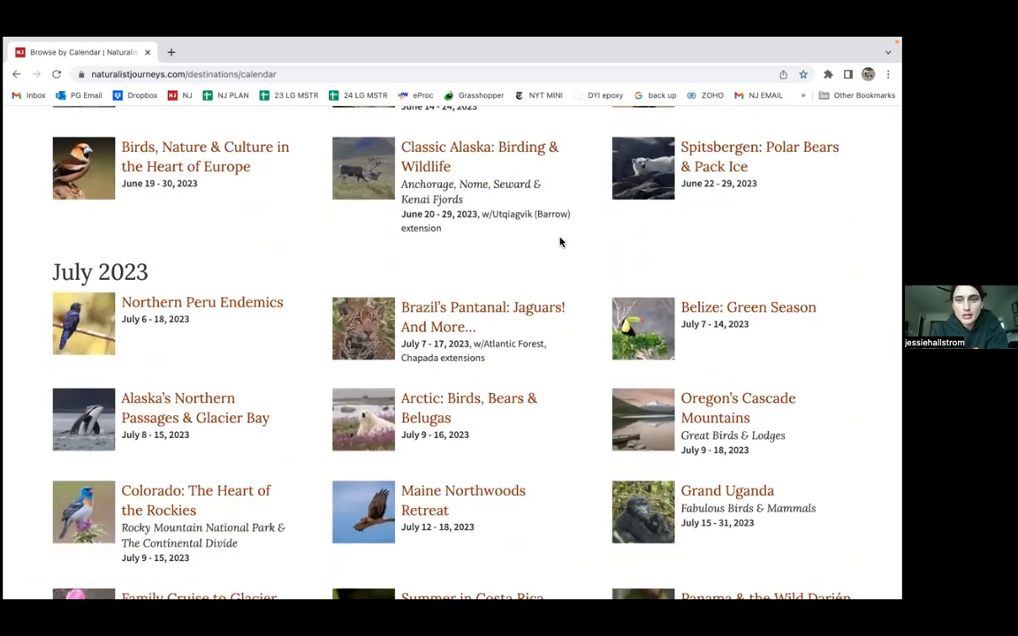
scroll("down", 3)
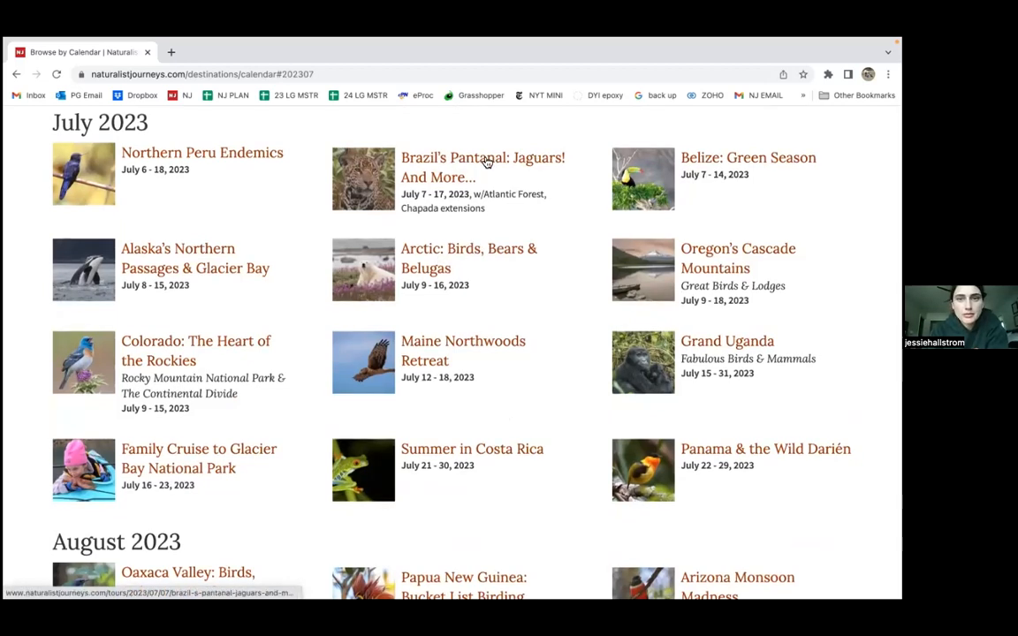
- Open the July 2023 Brazil's Pantanal: Jaguars! And More… tour and scroll to its tabs
left_click(482, 167)
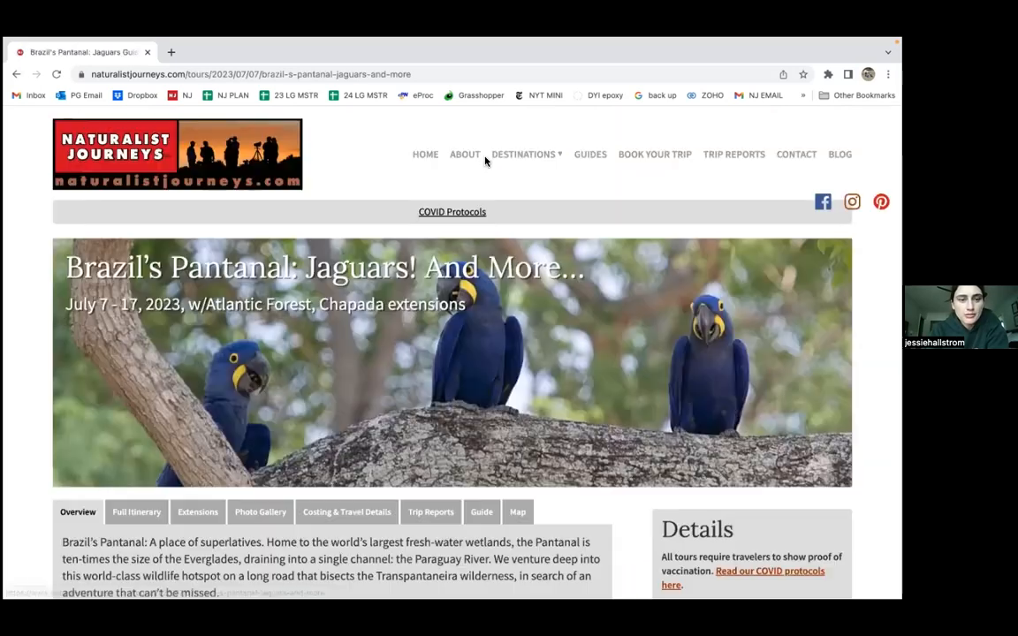
scroll("down", 3)
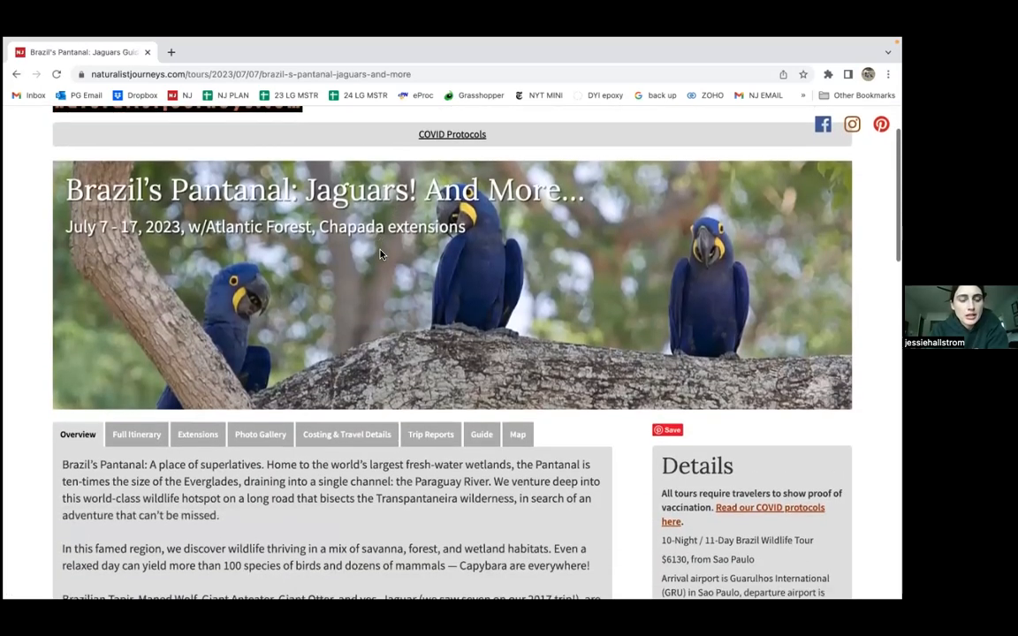
scroll("down", 3)
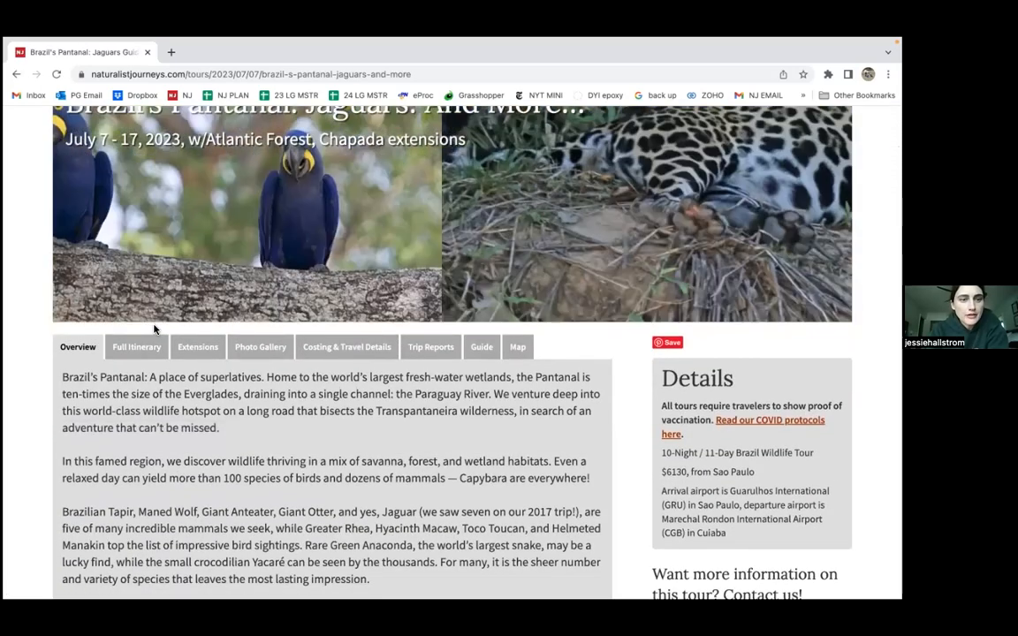
scroll("down", 3)
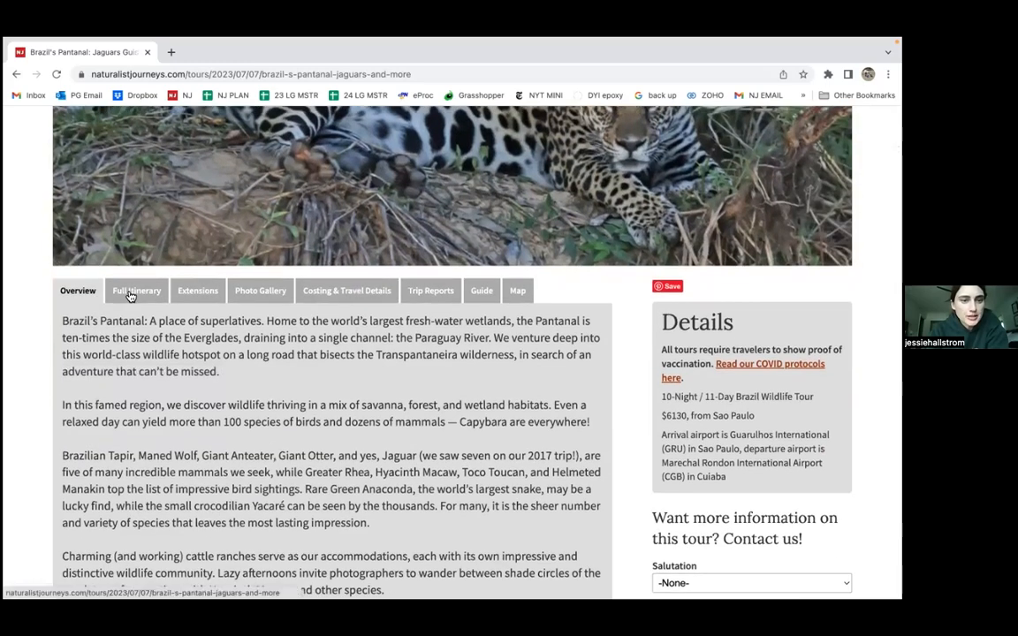
- View the Pantanal tour's Full Itinerary, Extensions, Photo Gallery and Costing & Travel Details tabs
left_click(136, 290)
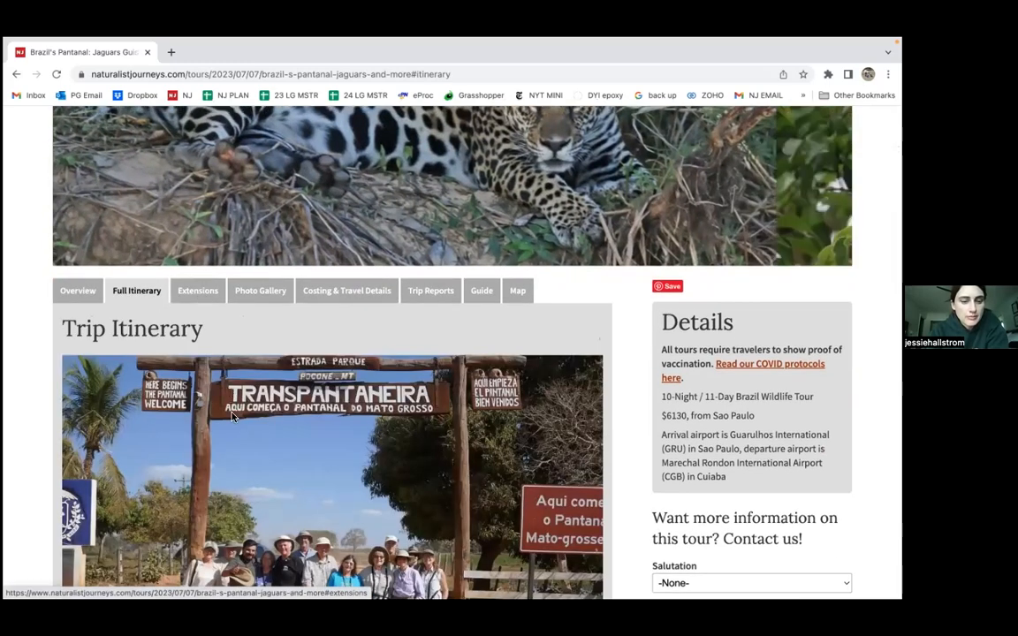
scroll("down", 3)
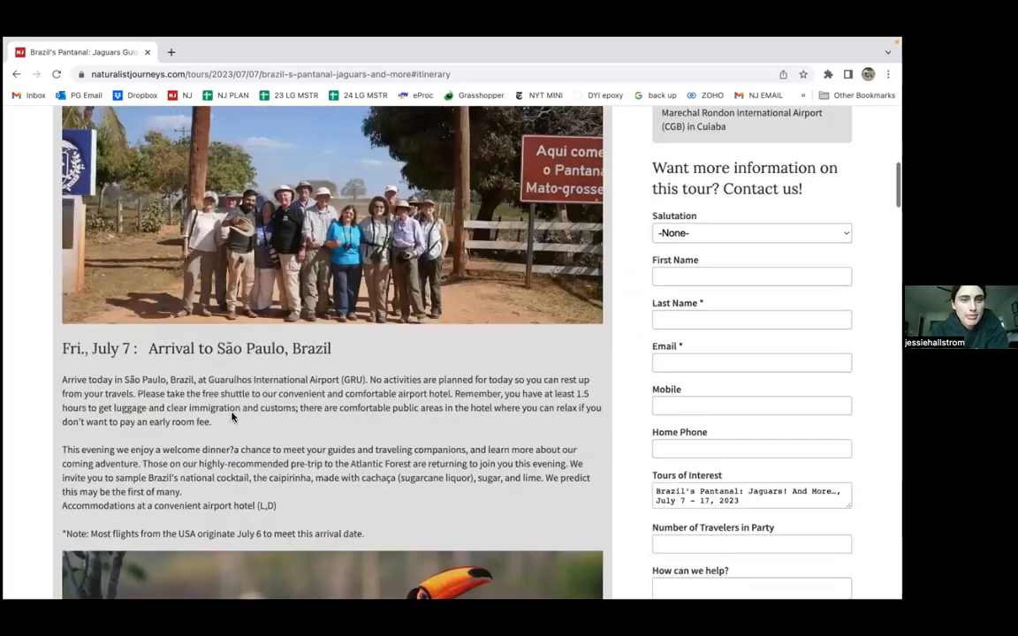
left_click(197, 186)
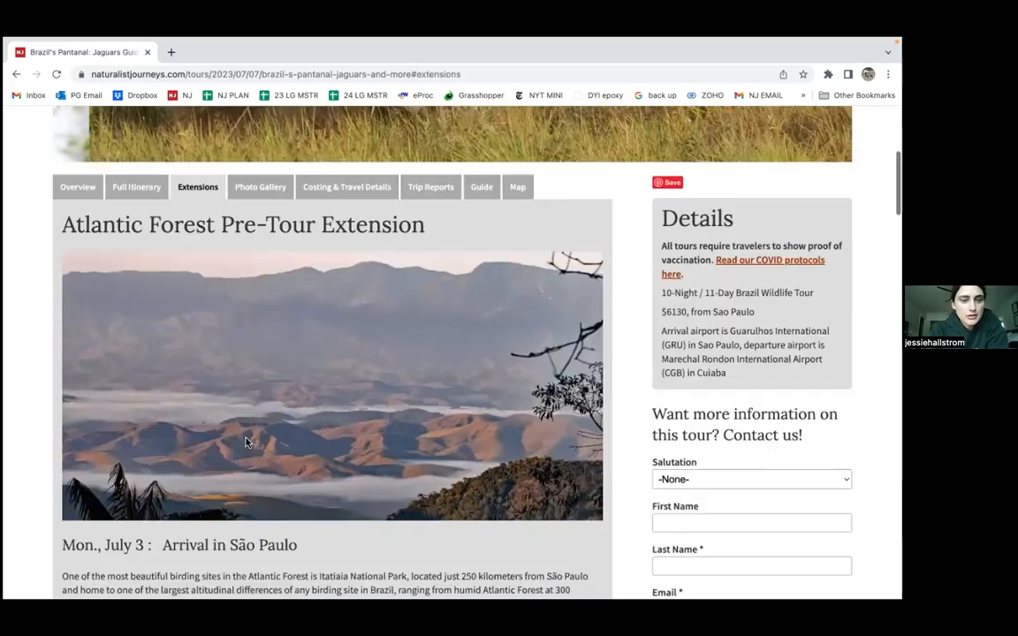
scroll("up", 3)
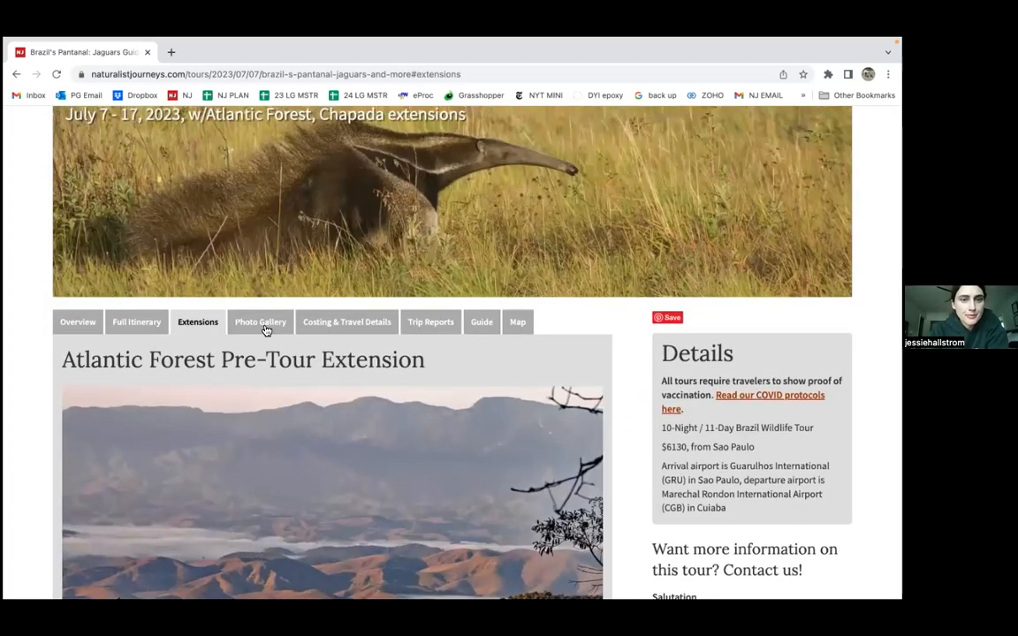
left_click(260, 322)
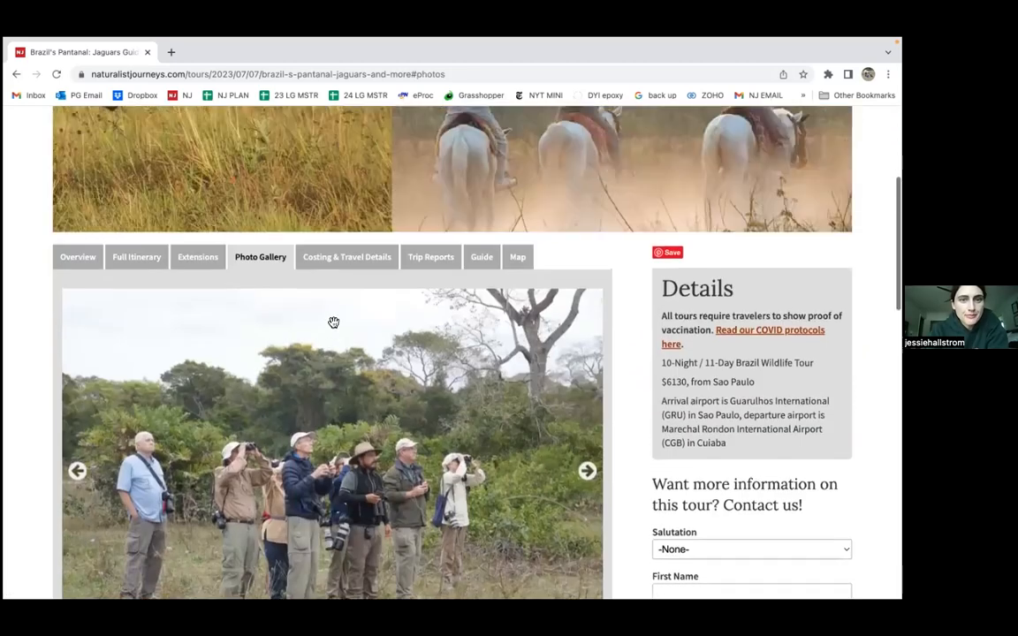
left_click(347, 257)
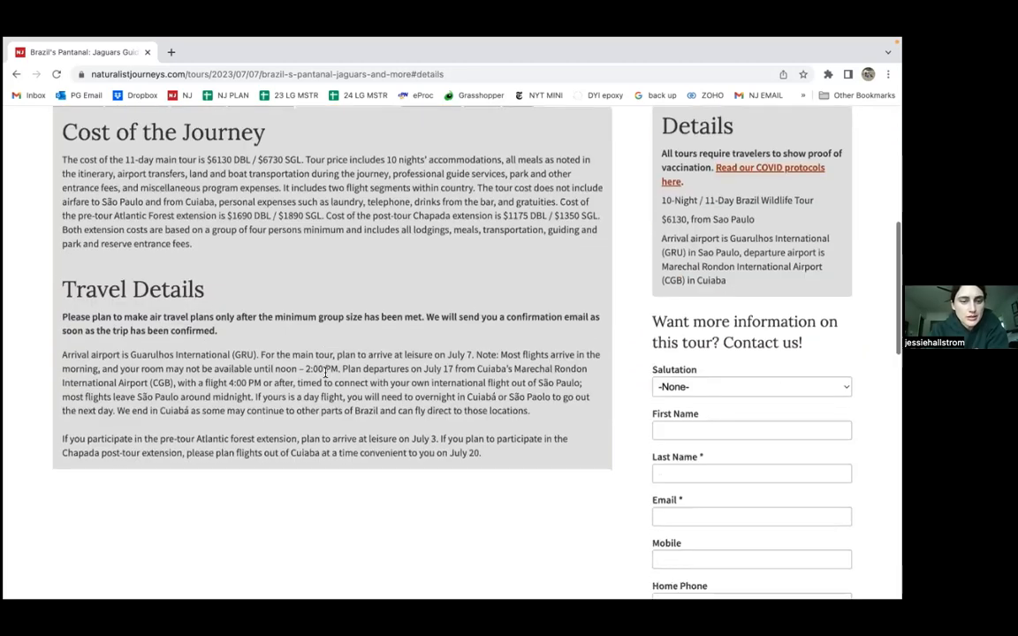
scroll("up", 3)
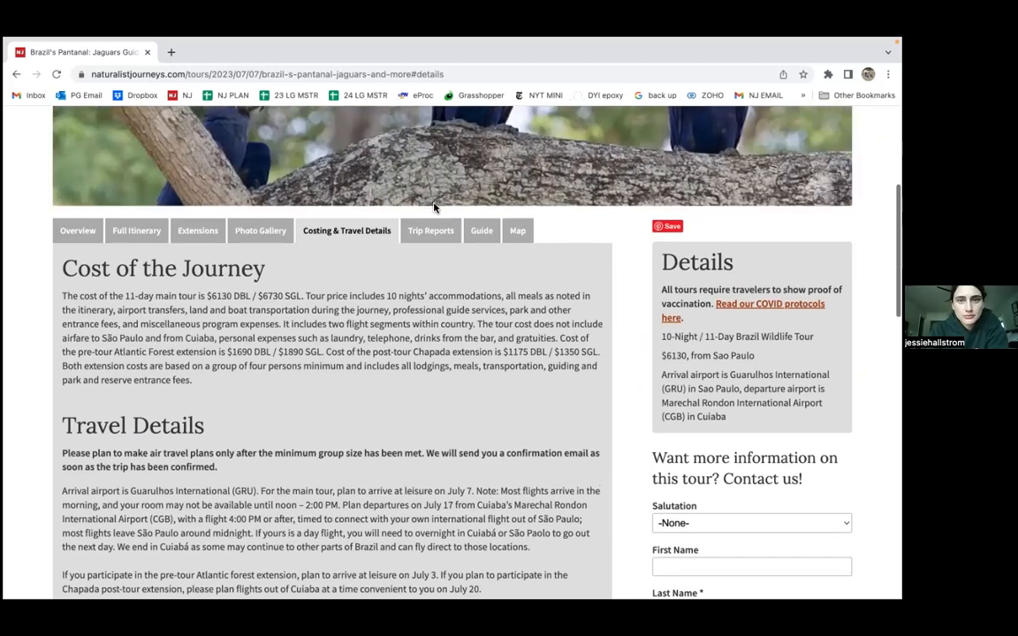
- Browse the Trip Reports list, then view guide Wes Larson's biography and other trips
left_click(430, 231)
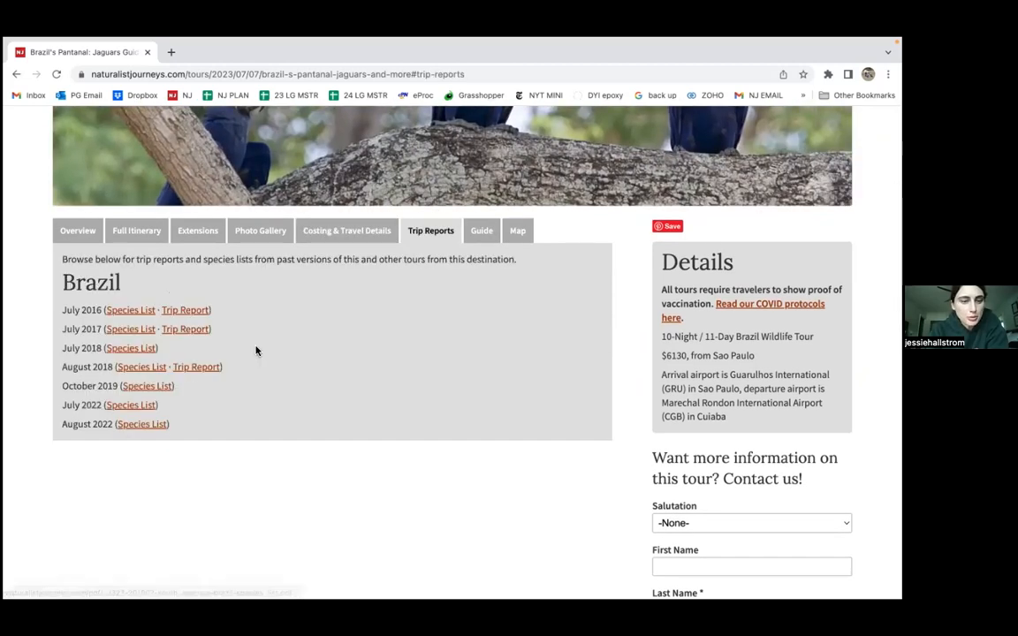
scroll("down", 3)
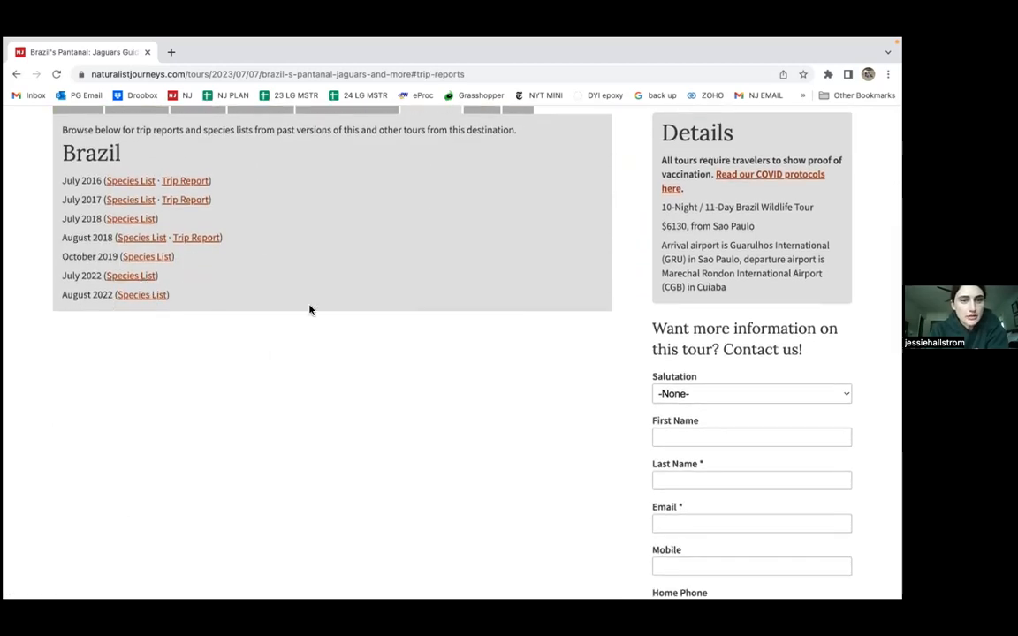
scroll("up", 3)
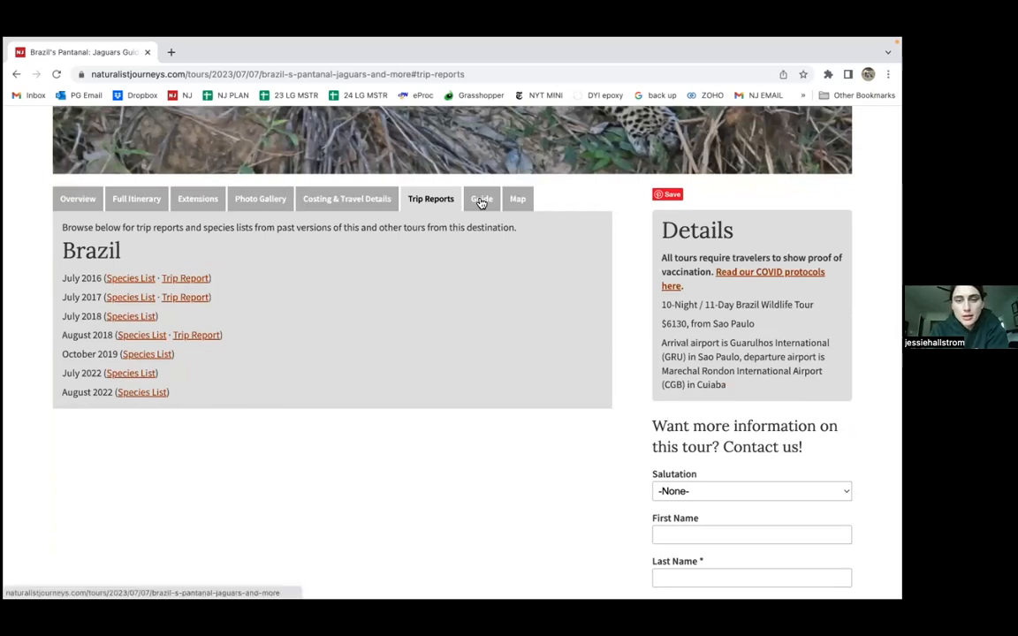
left_click(481, 198)
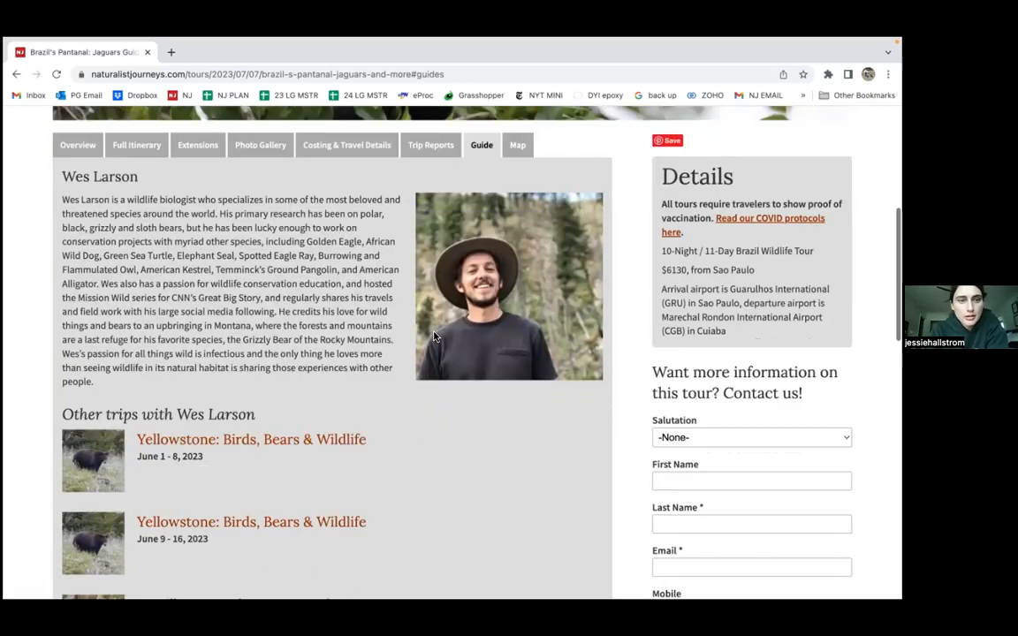
scroll("down", 3)
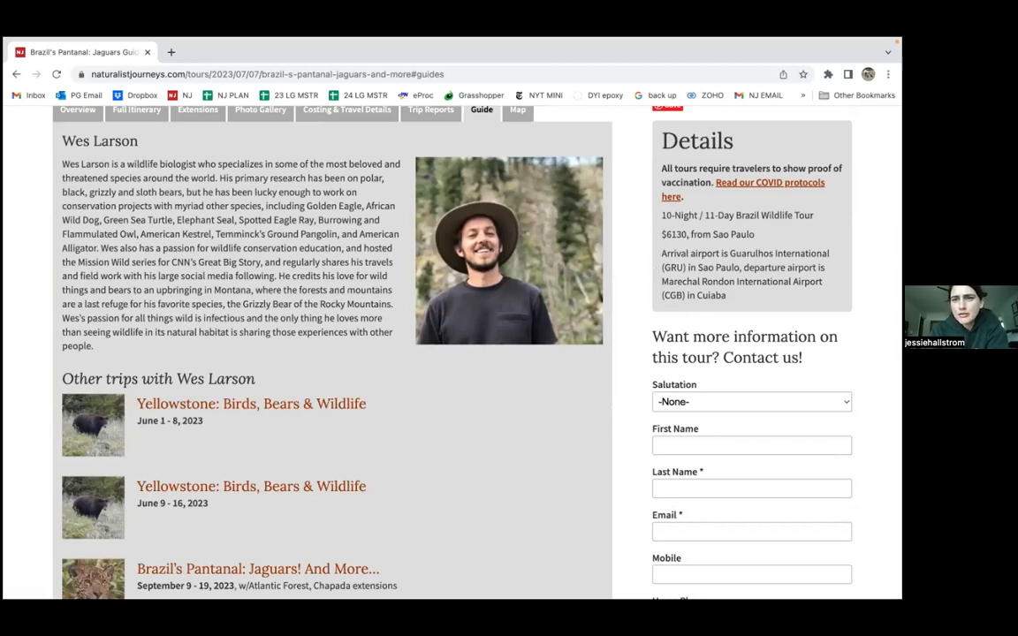
mouse_move(731, 206)
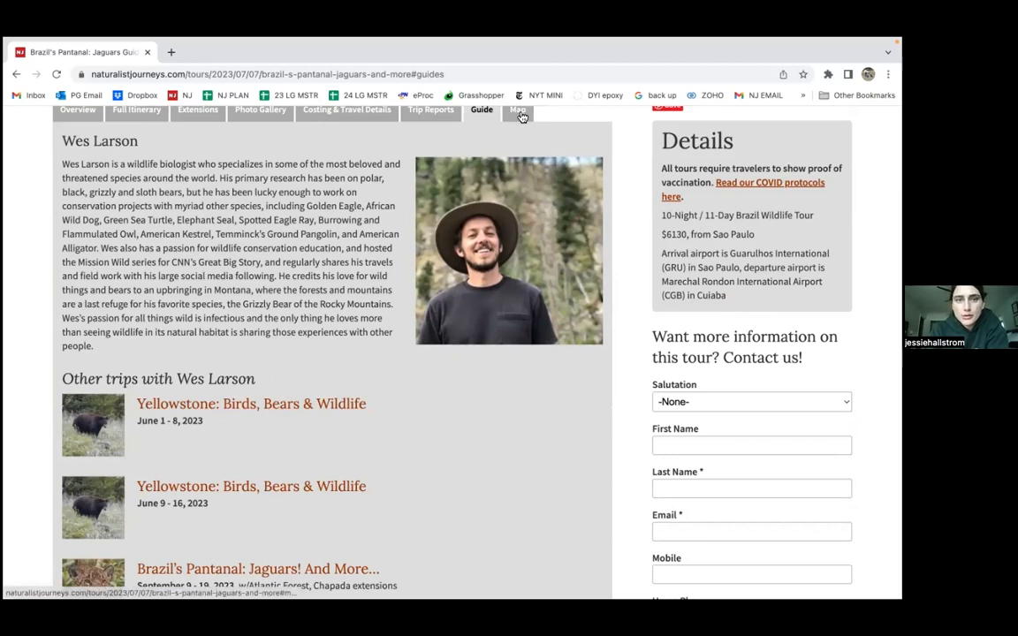
- Show the Pantanal route map marking Piuval, Porto Jofre and Aguape
left_click(517, 109)
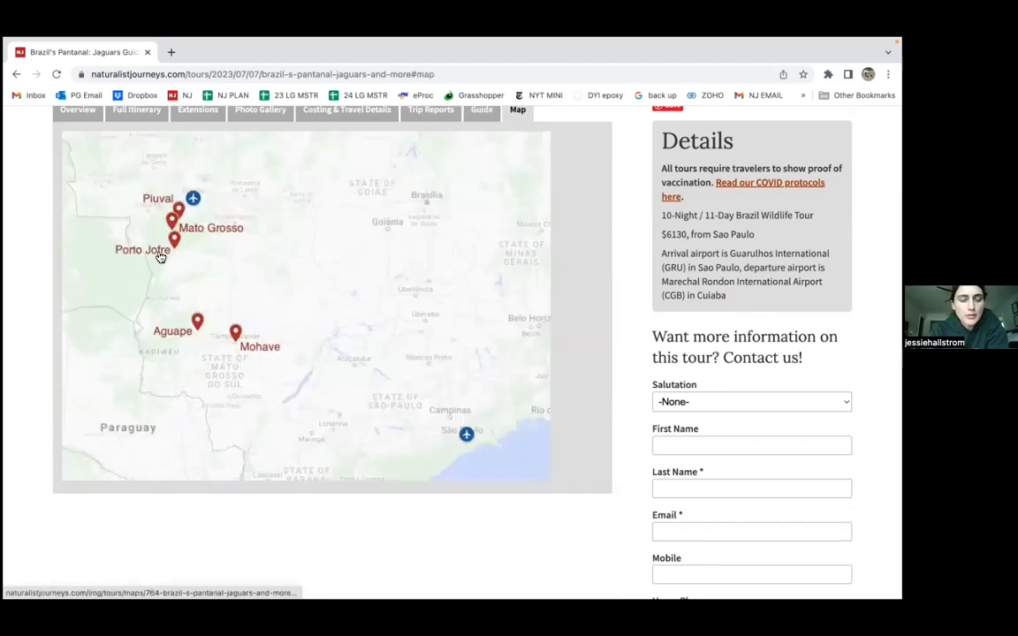
mouse_move(182, 284)
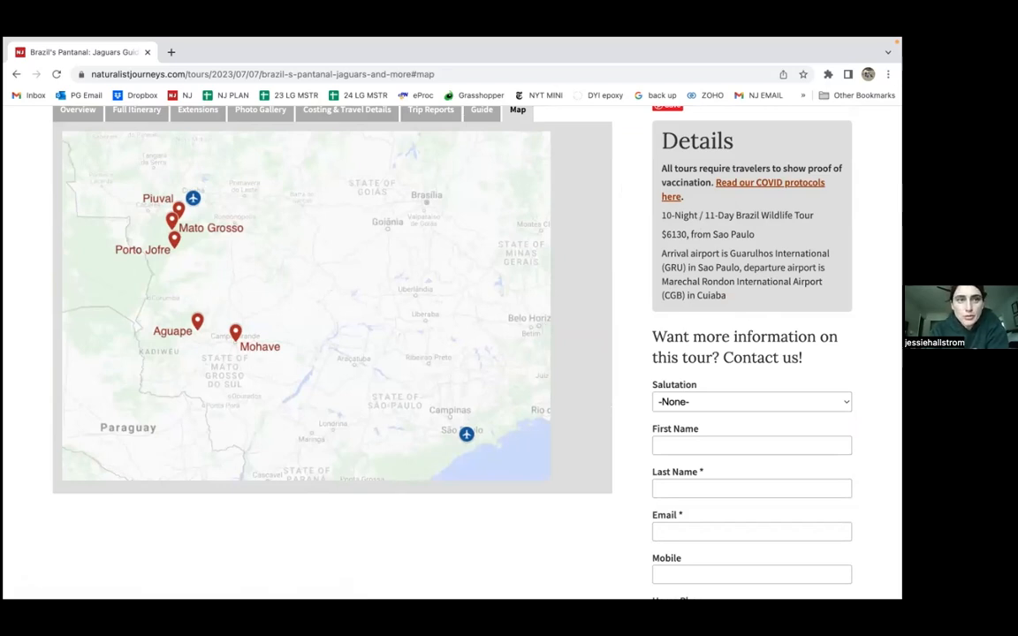
scroll("down", 3)
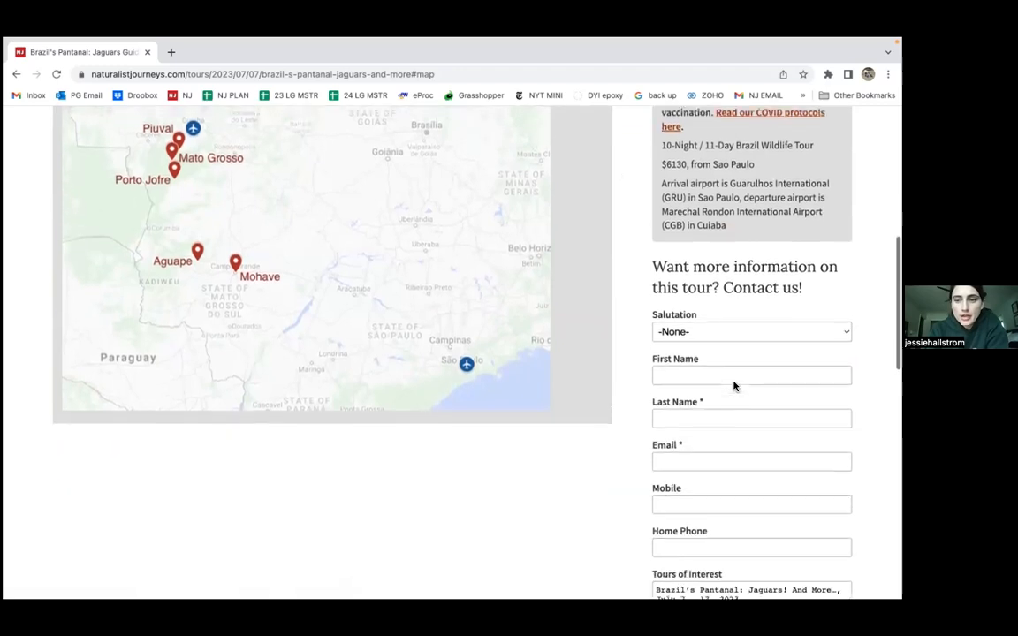
scroll("down", 3)
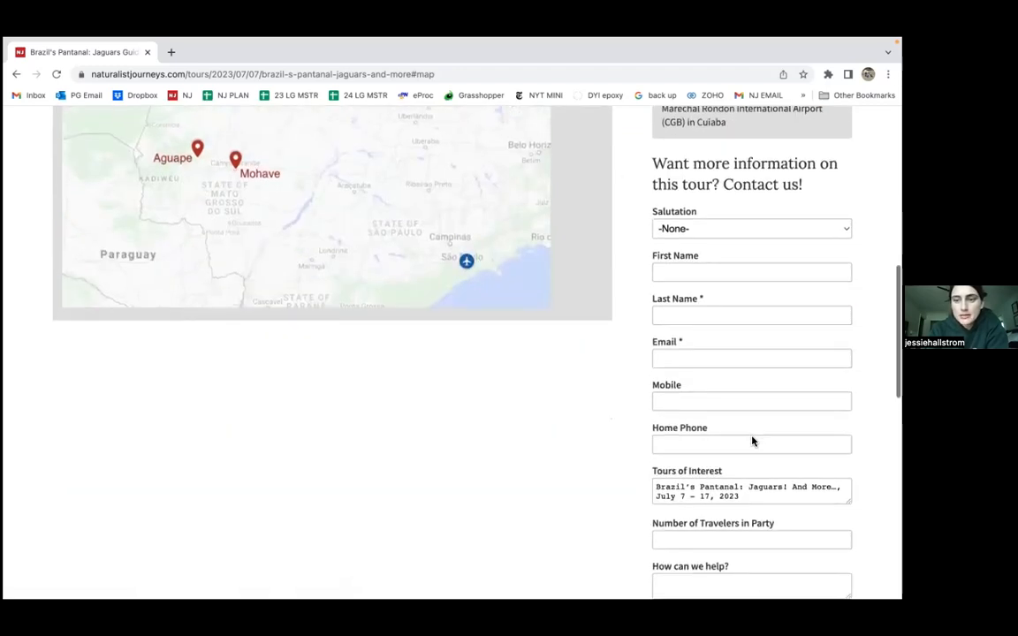
scroll("down", 3)
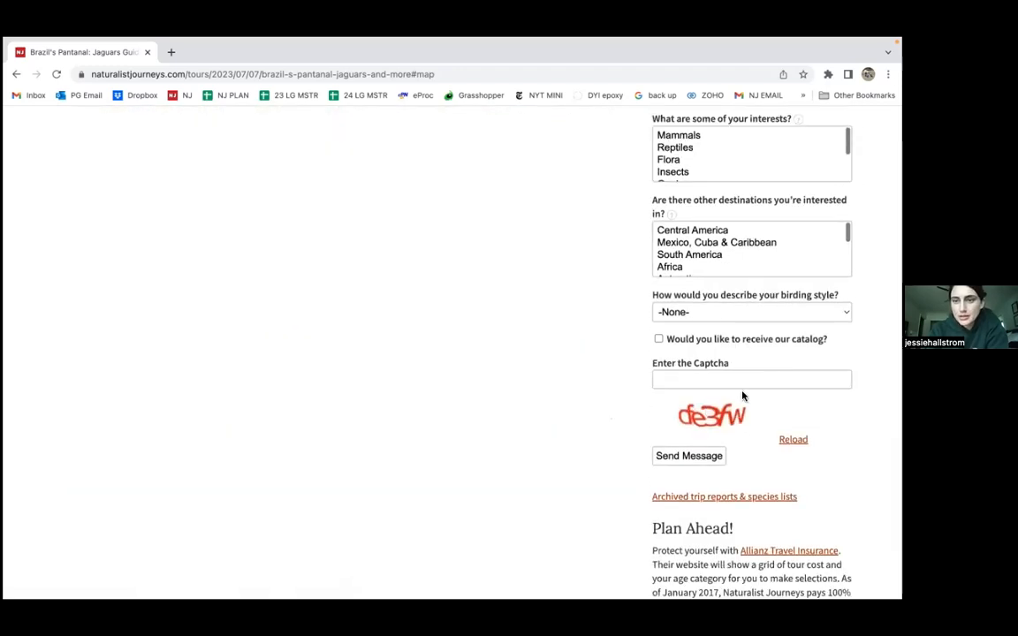
mouse_move(729, 452)
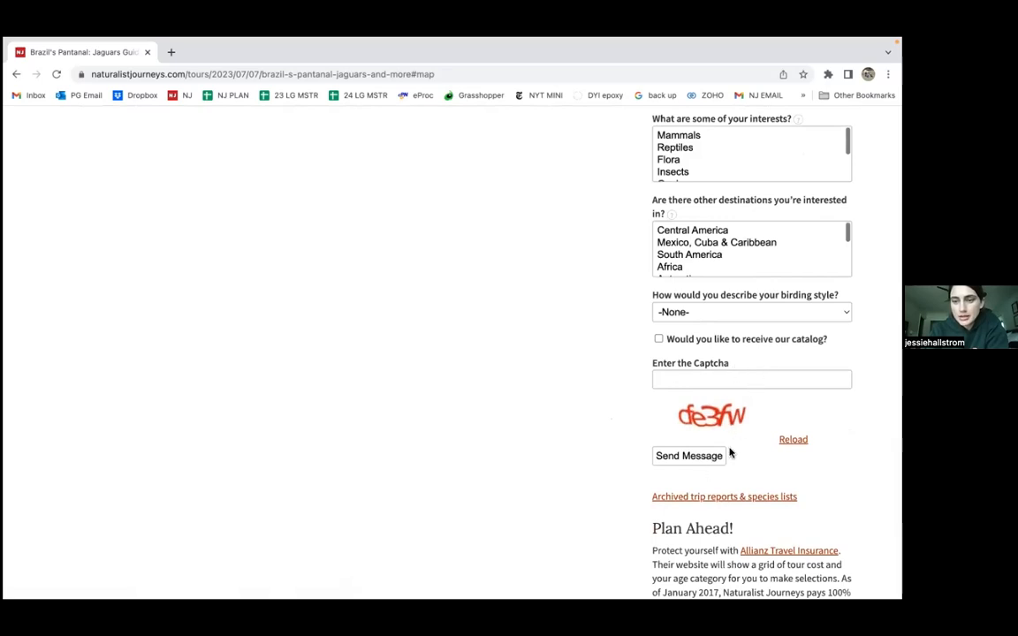
scroll("up", 3)
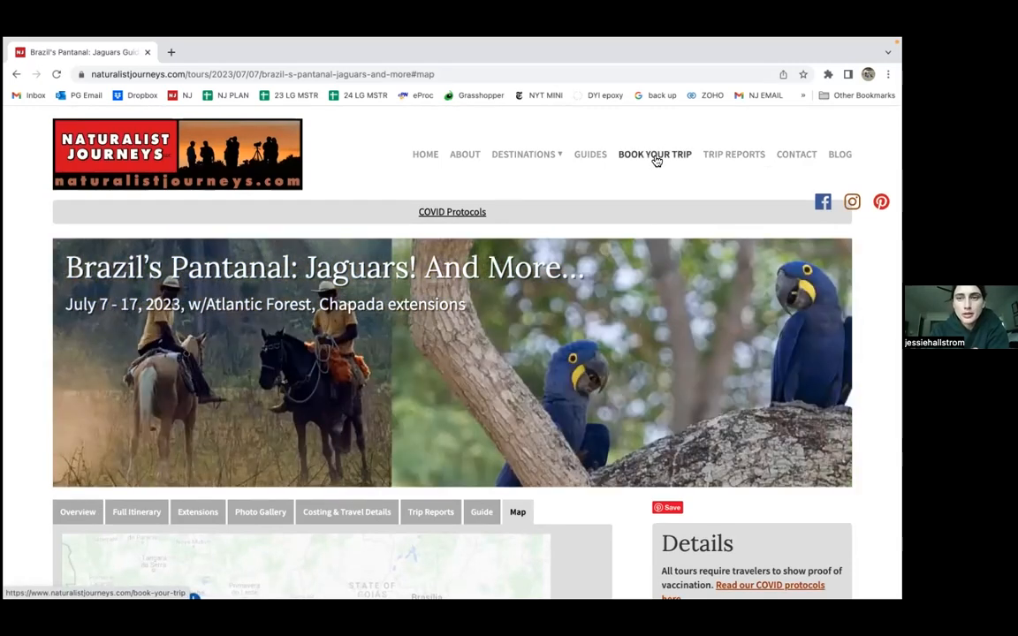
- Open Book Your Trip, scroll its form to Submit, and return to the Pantanal cost details
left_click(654, 154)
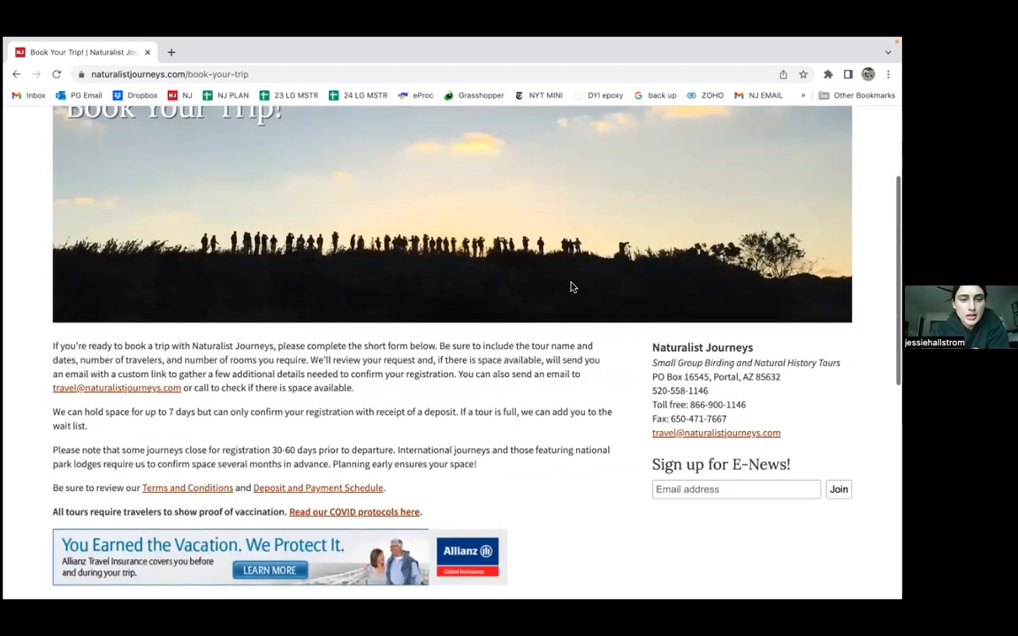
scroll("down", 3)
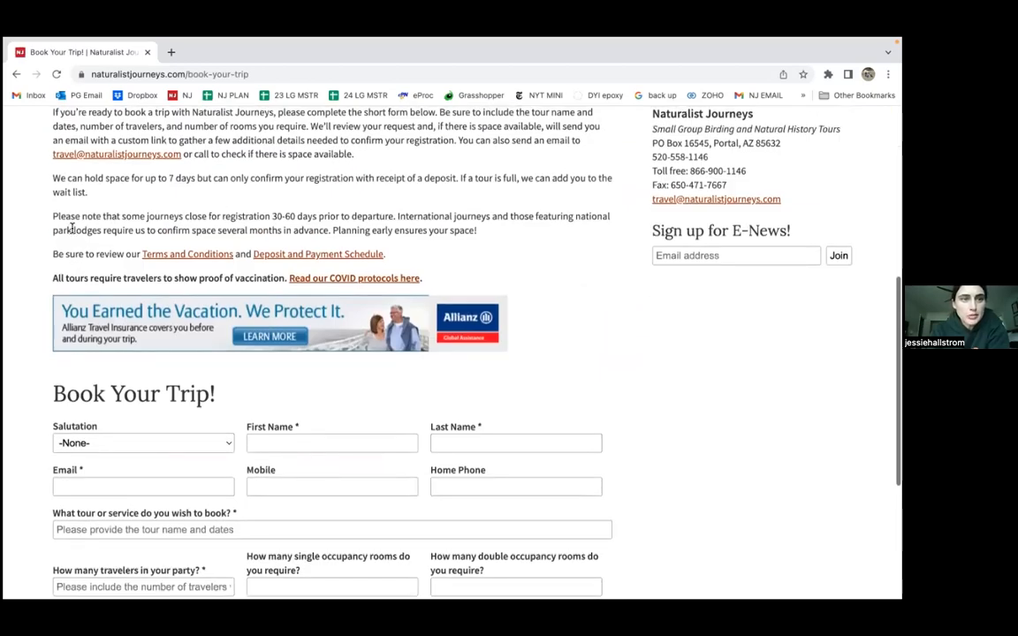
mouse_move(188, 254)
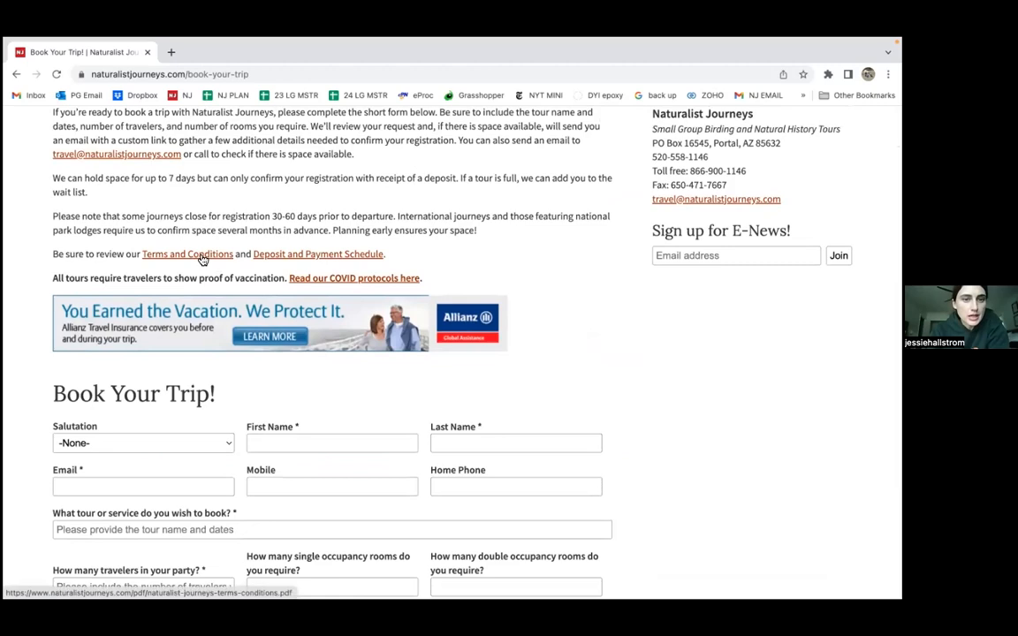
mouse_move(252, 245)
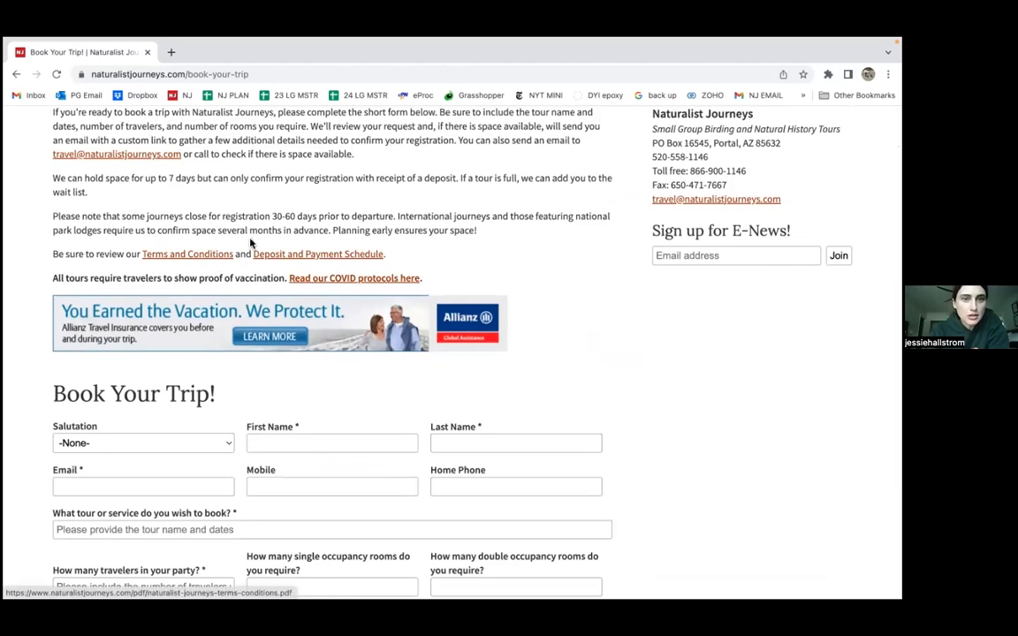
mouse_move(284, 258)
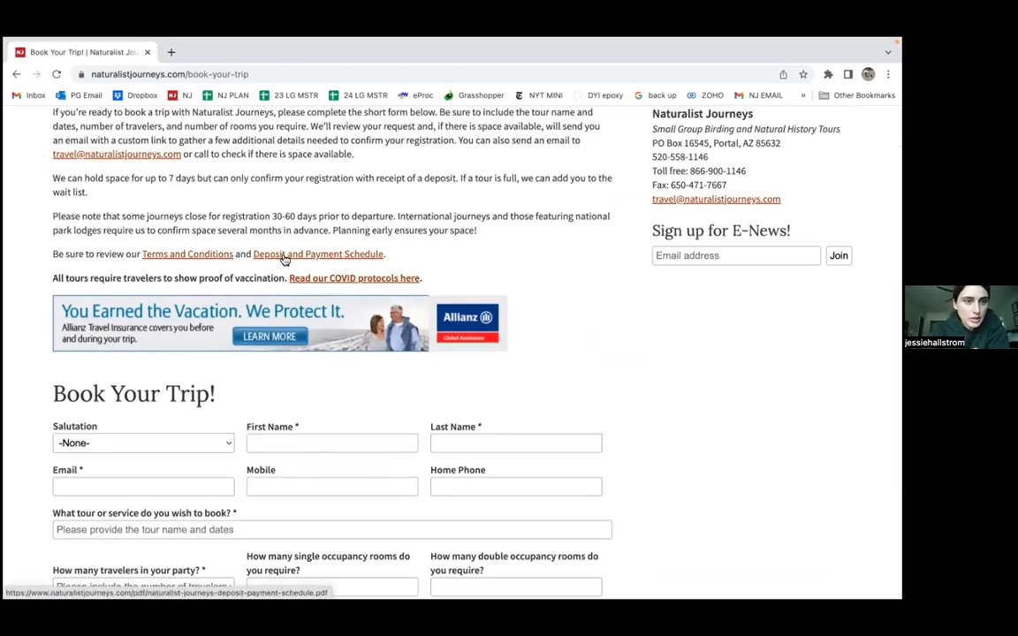
scroll("down", 3)
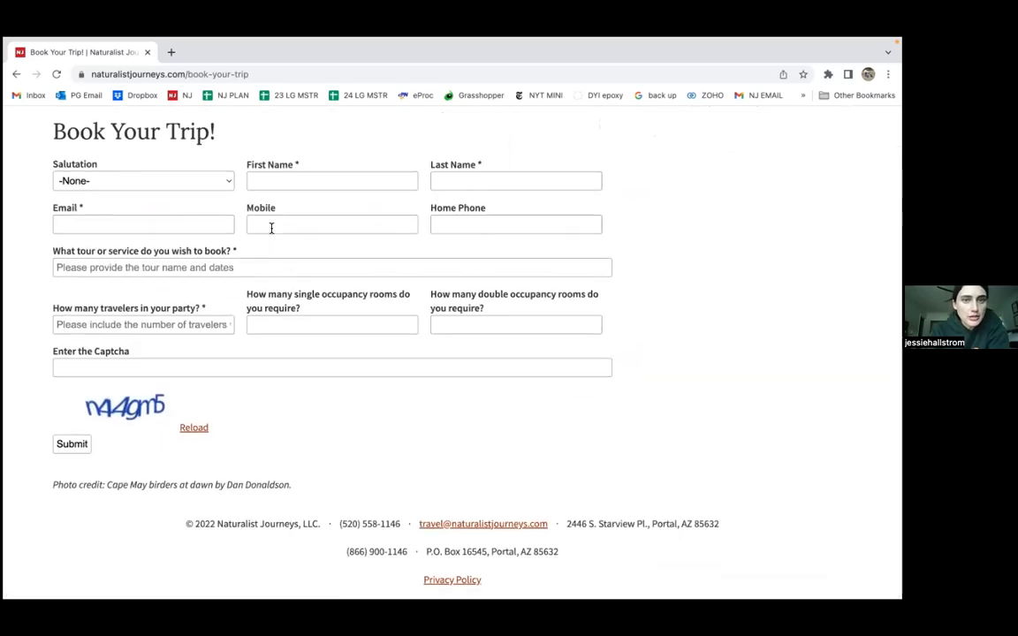
mouse_move(345, 420)
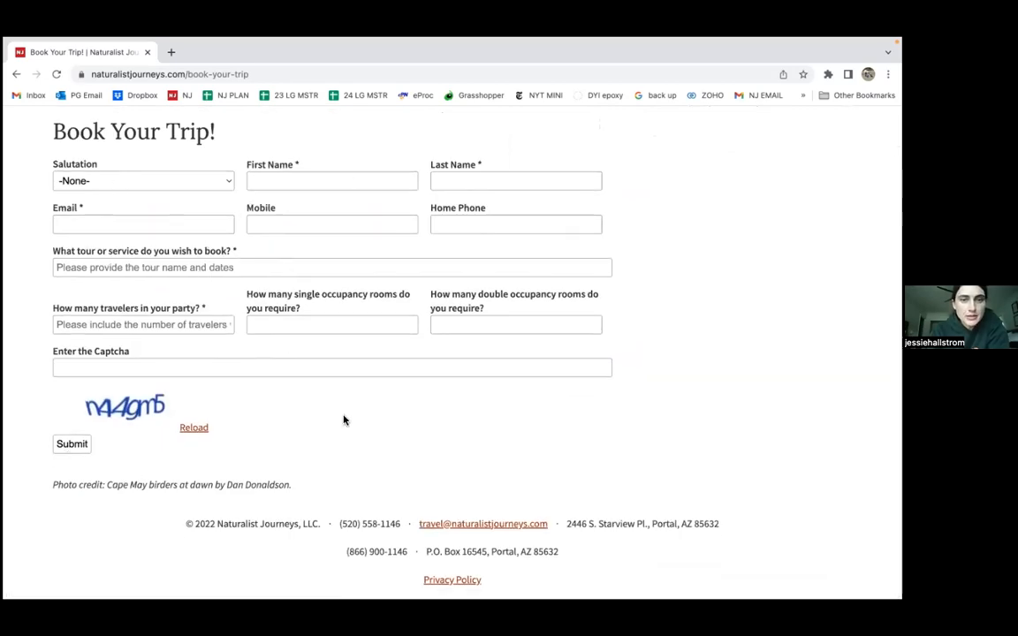
scroll("up", 3)
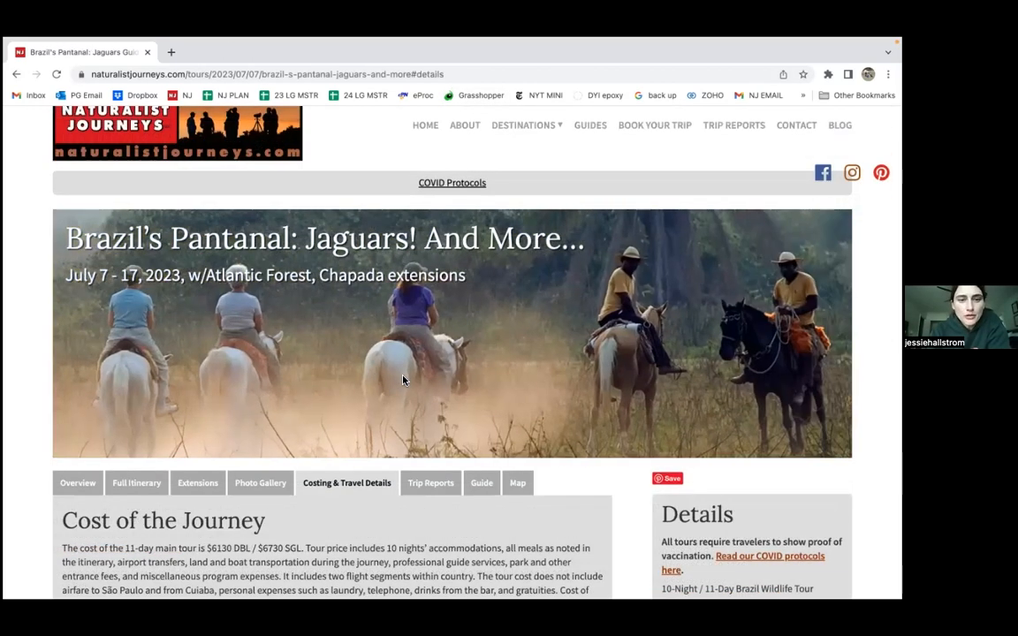
- Scroll through the Pantanal Travel Details, then return to the Book Your Trip page
scroll("down", 3)
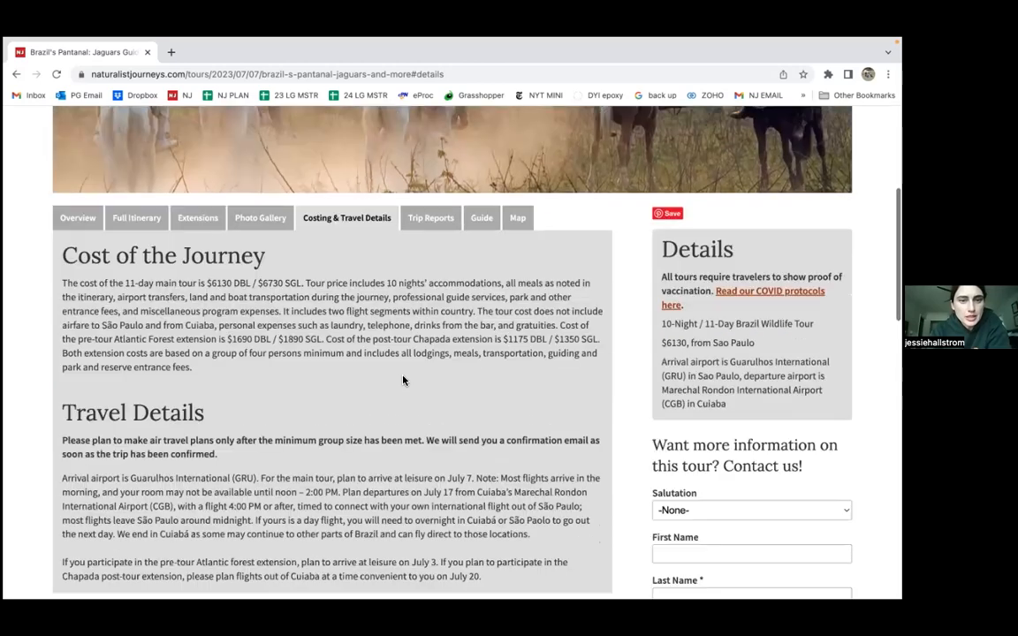
scroll("down", 3)
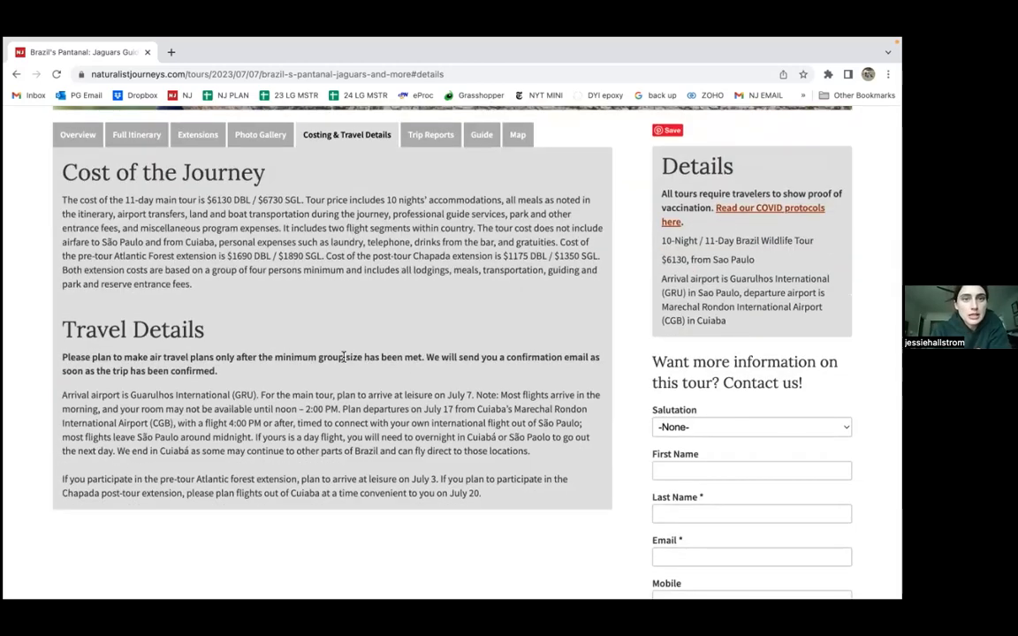
scroll("up", 3)
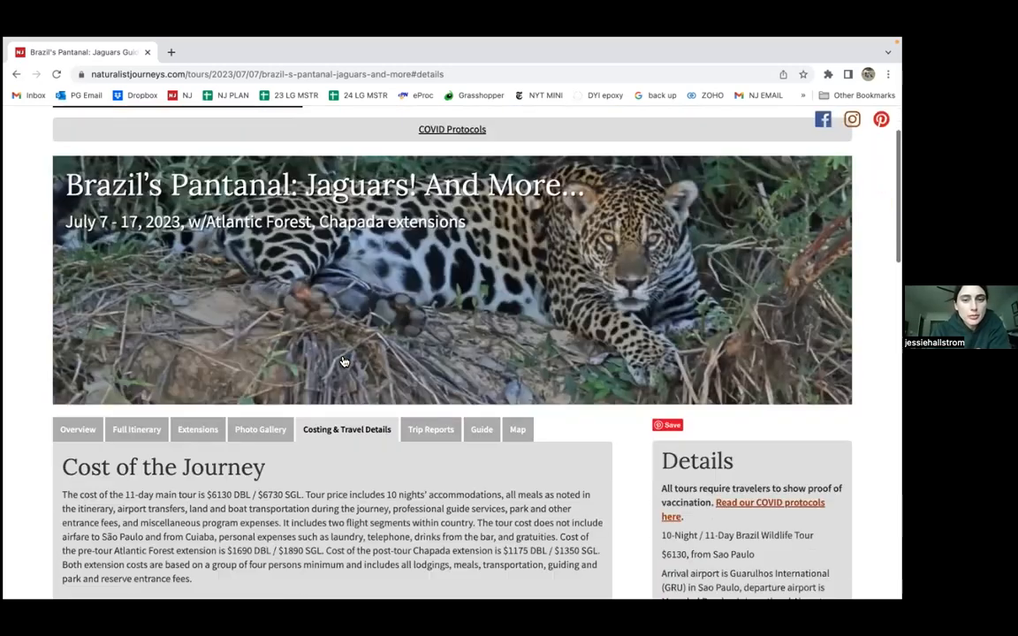
scroll("down", 3)
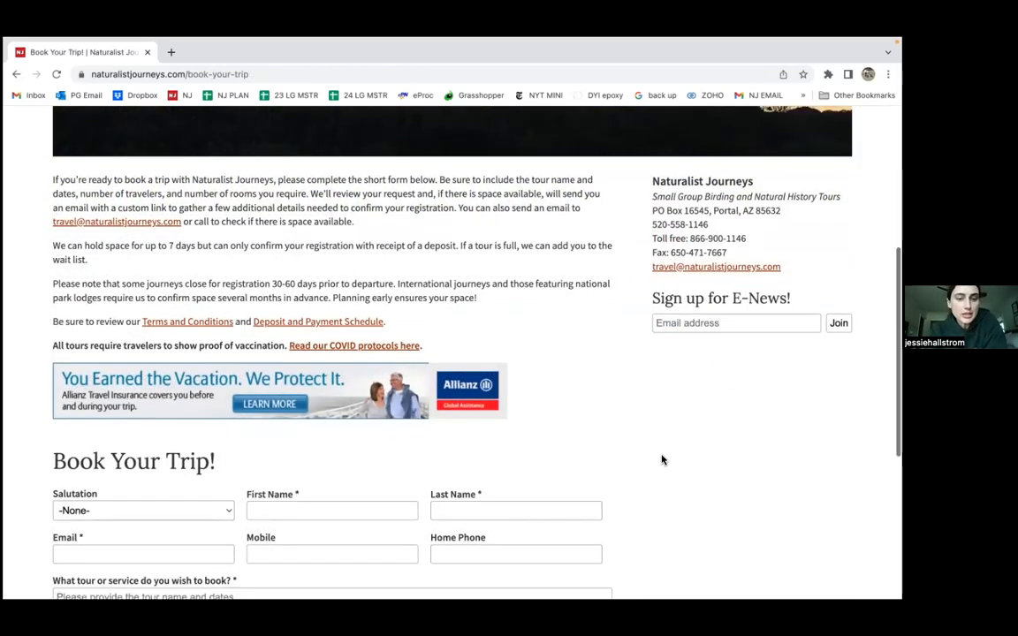
- Scroll the Book Your Trip form down and back up
scroll("down", 3)
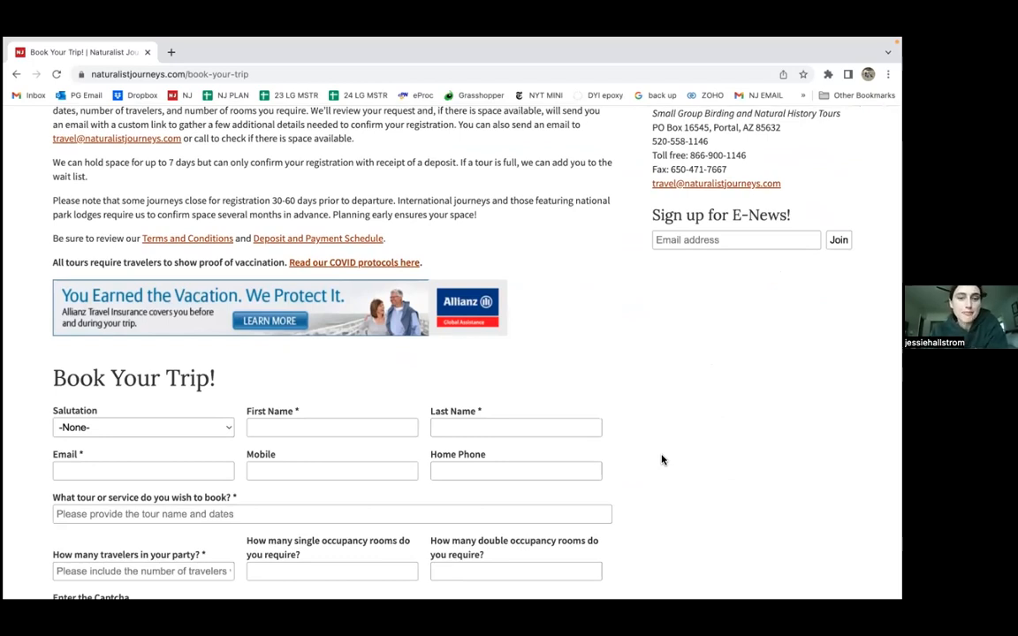
scroll("up", 3)
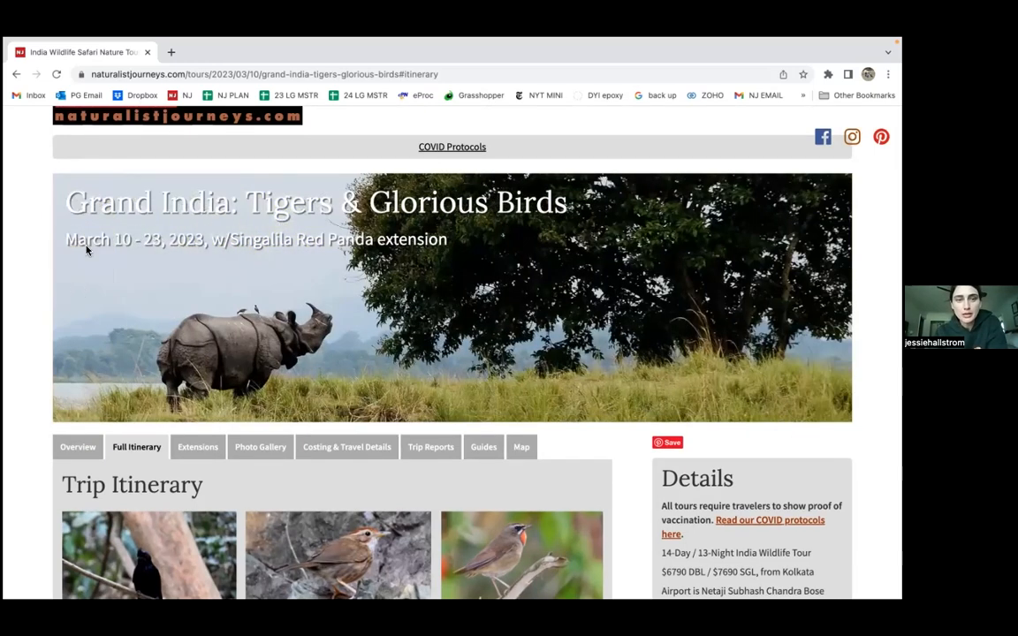
mouse_move(126, 284)
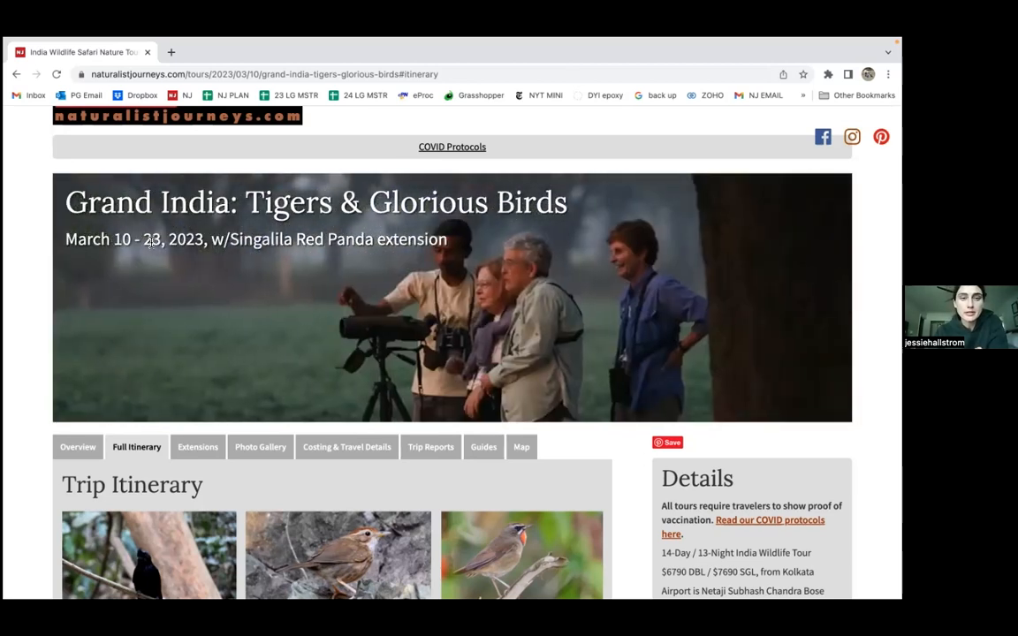
- Scroll through the India itinerary and inquiry form, ending on the 17-day Bhutan tour page
scroll("down", 3)
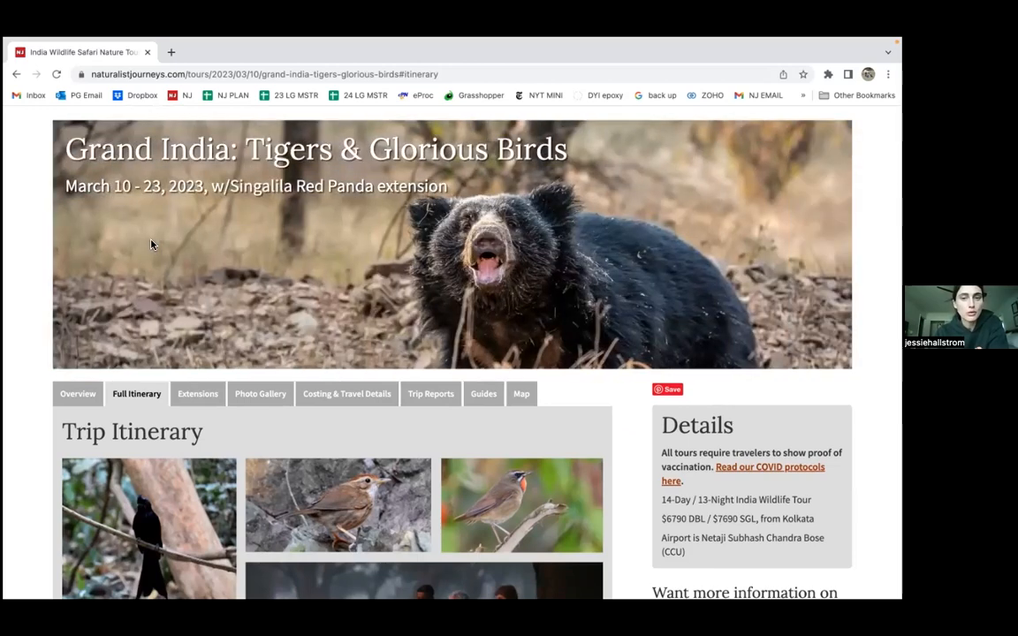
mouse_move(287, 300)
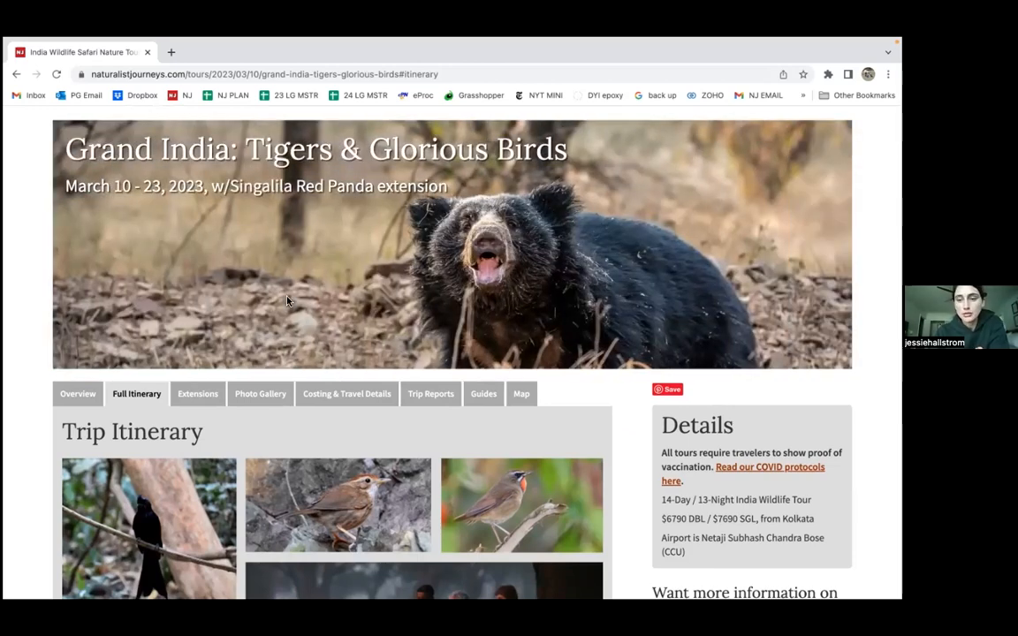
scroll("down", 3)
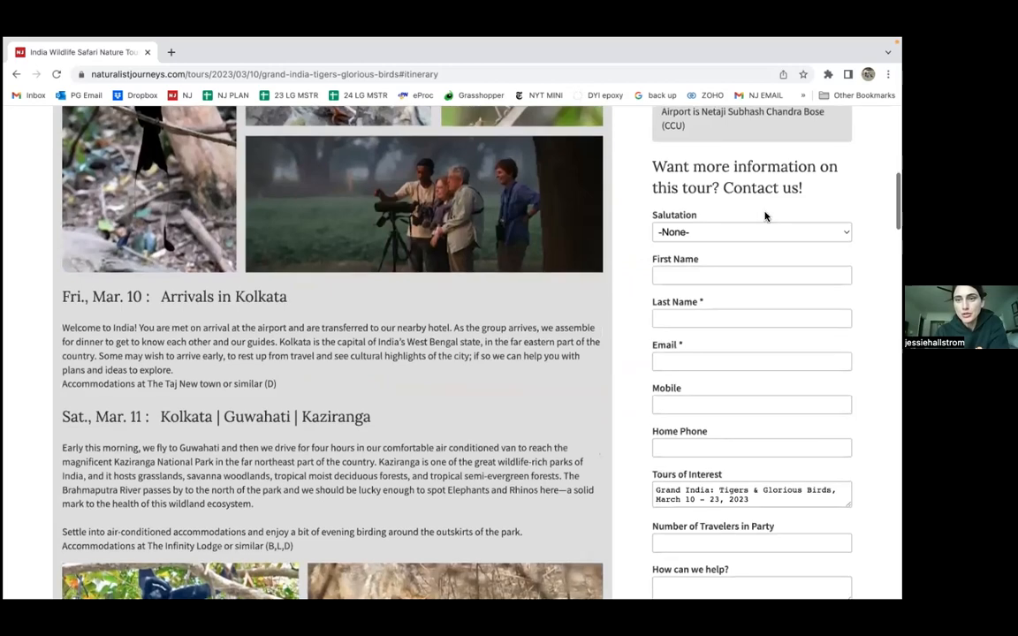
scroll("down", 3)
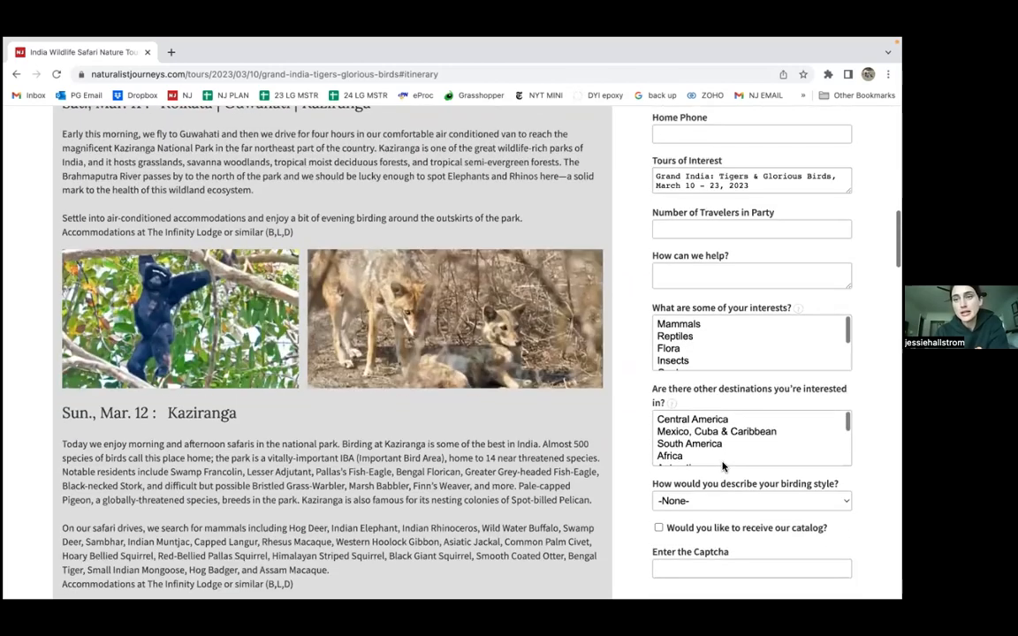
scroll("down", 3)
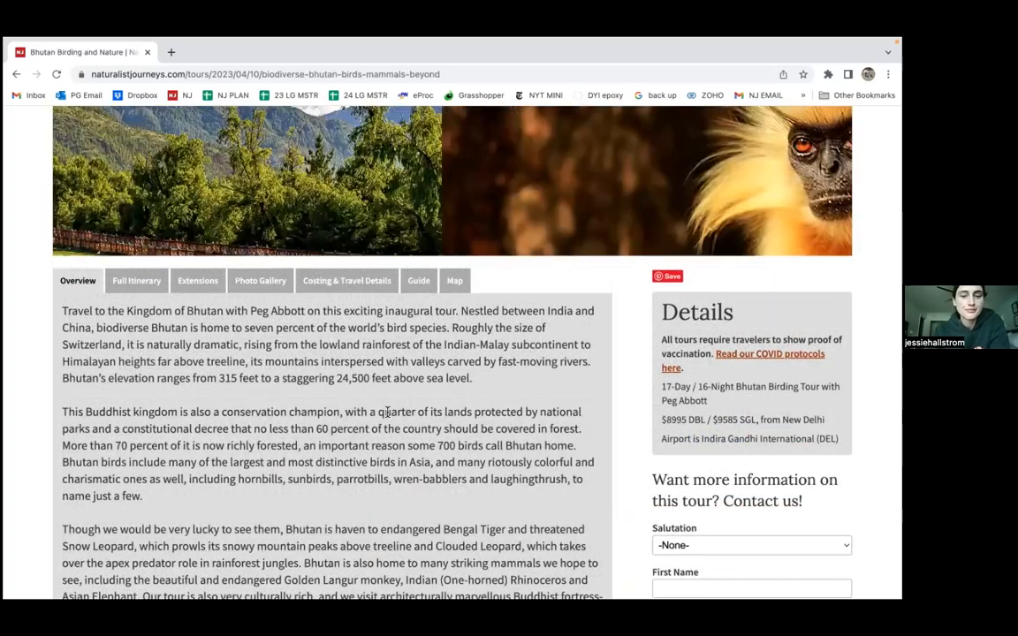
scroll("up", 3)
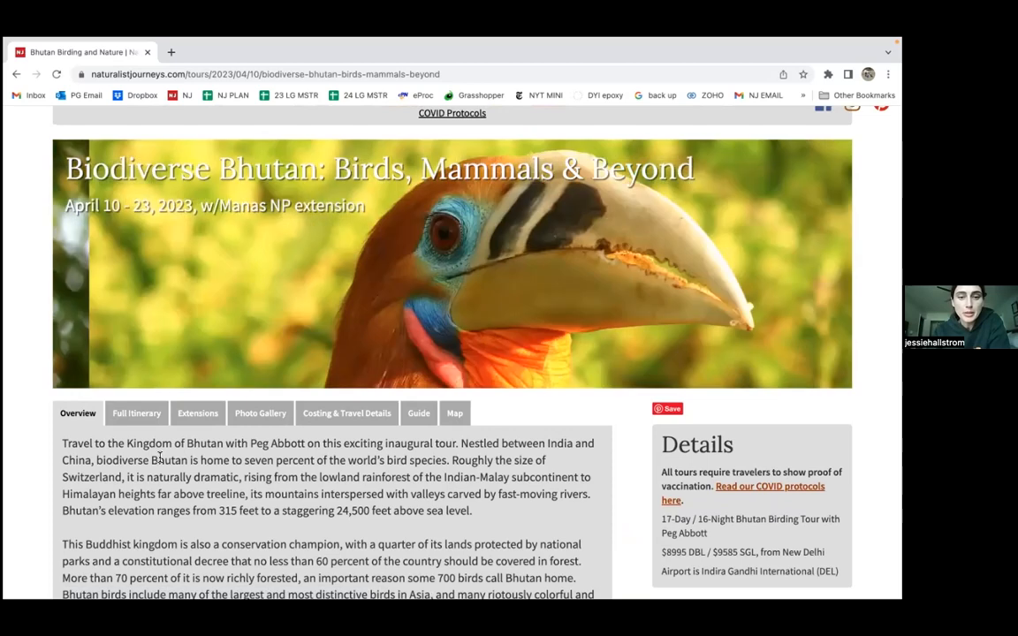
scroll("down", 3)
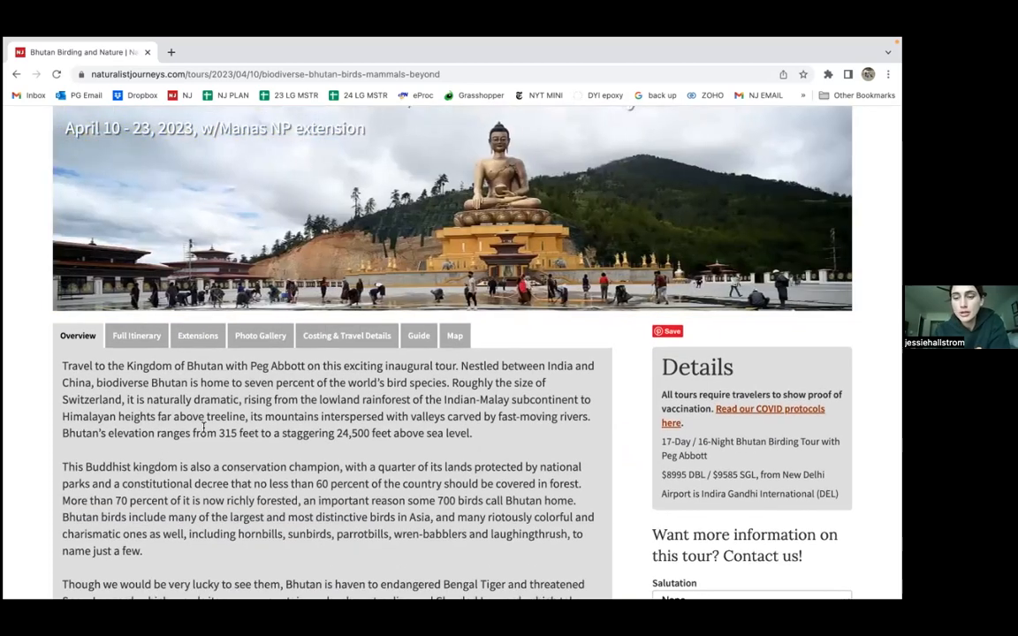
scroll("down", 3)
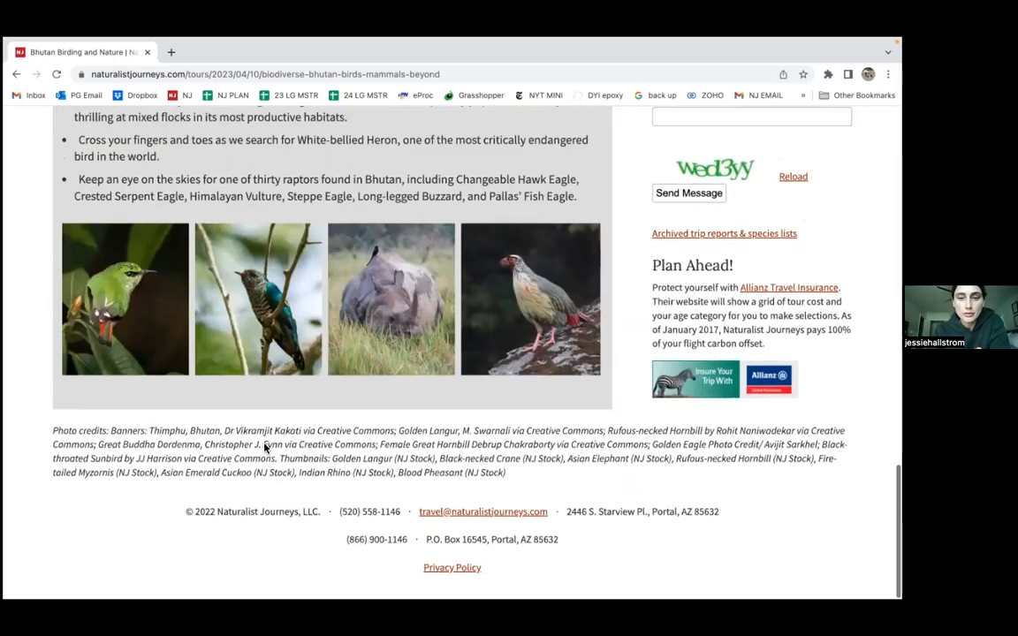
scroll("up", 3)
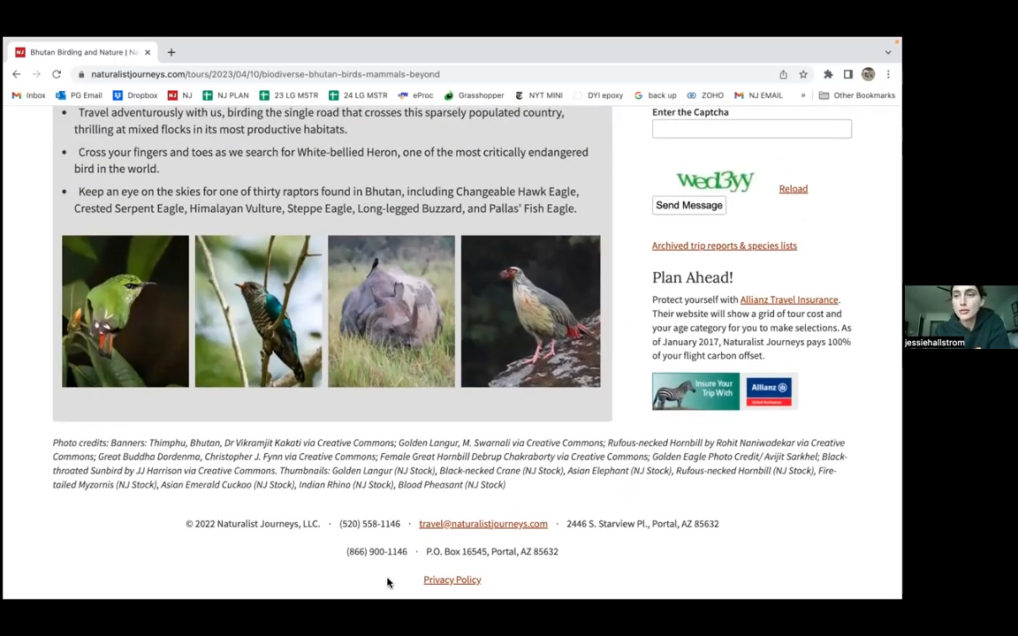